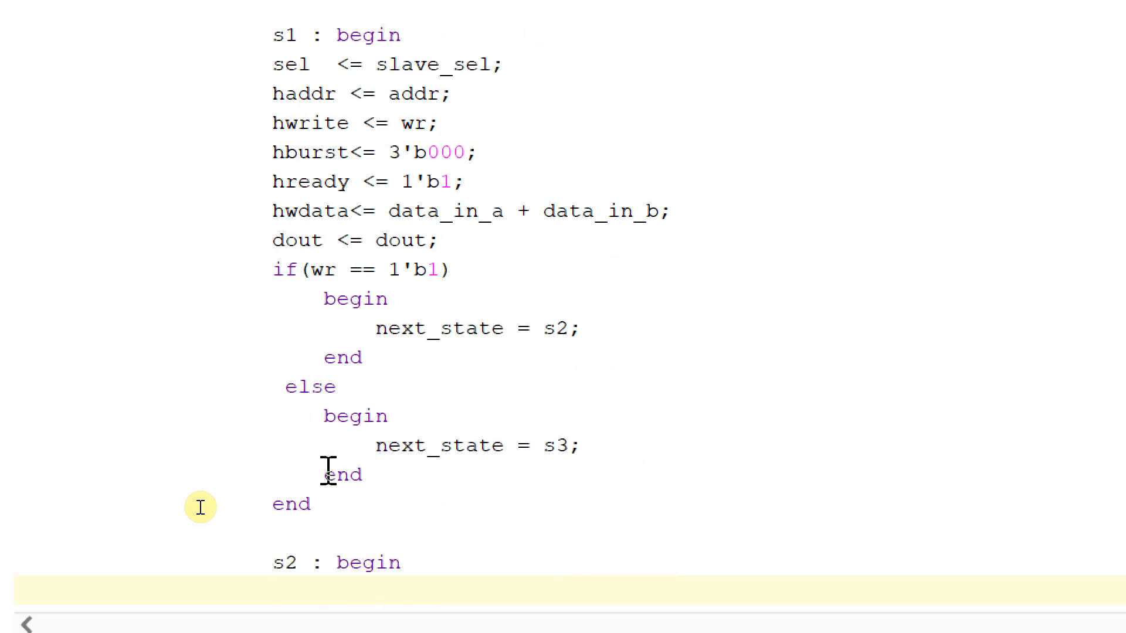
# Step: Paste s1's sel, haddr, hwrite, hburst, hready, hwdata and dout assignments into the s2 block and unindent sel
pyautogui.scroll(-3)
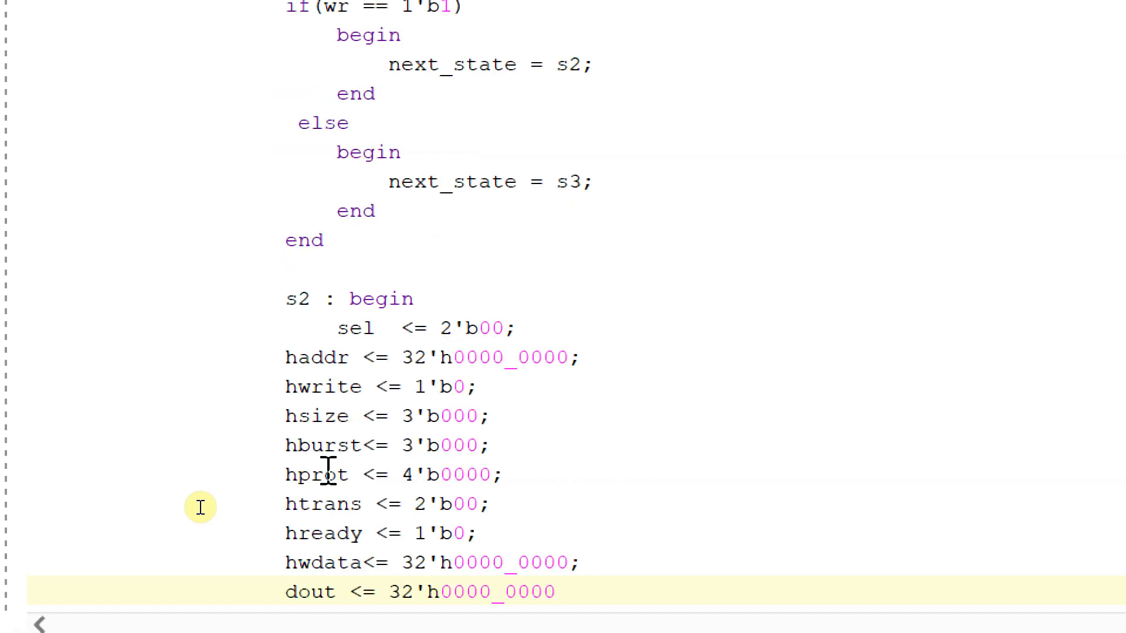
pyautogui.scroll(3)
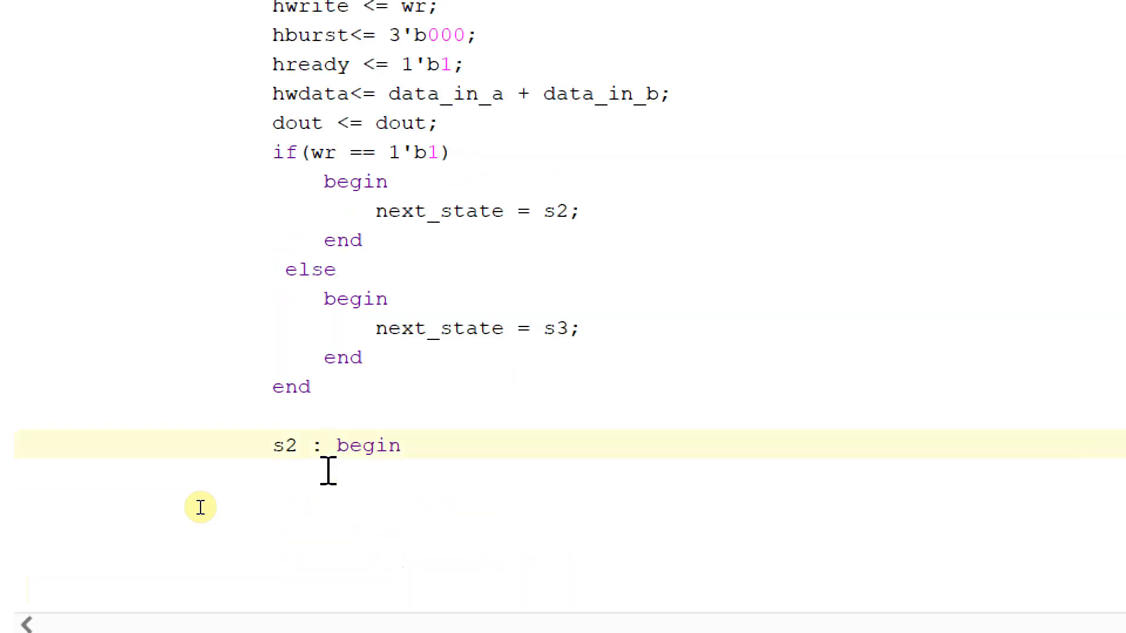
pyautogui.click(352, 123)
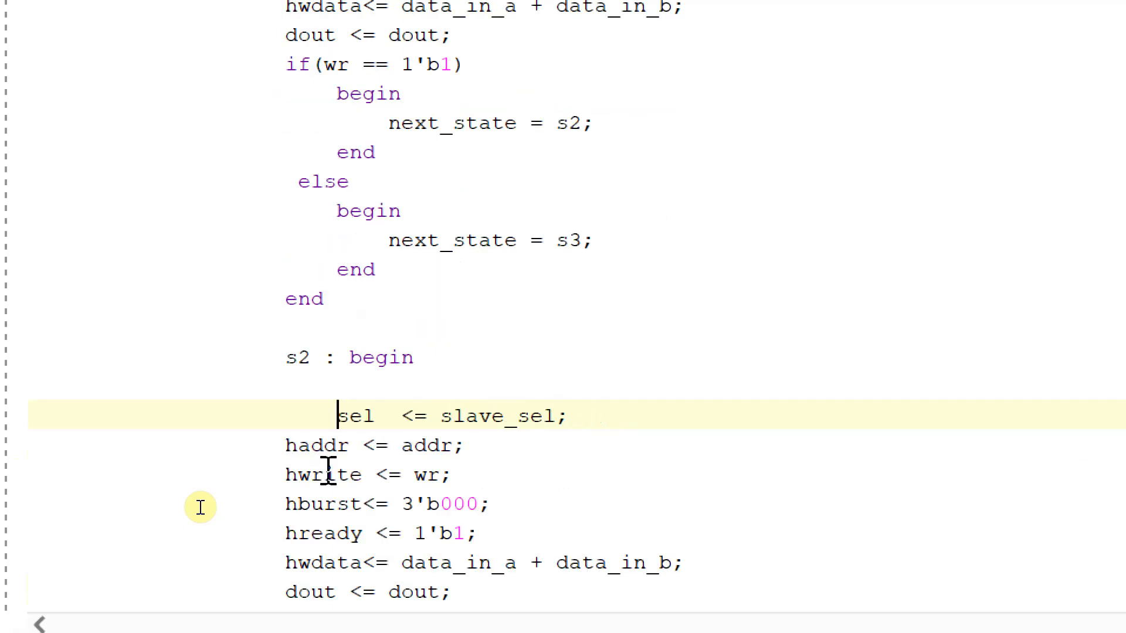
pyautogui.press('Home')
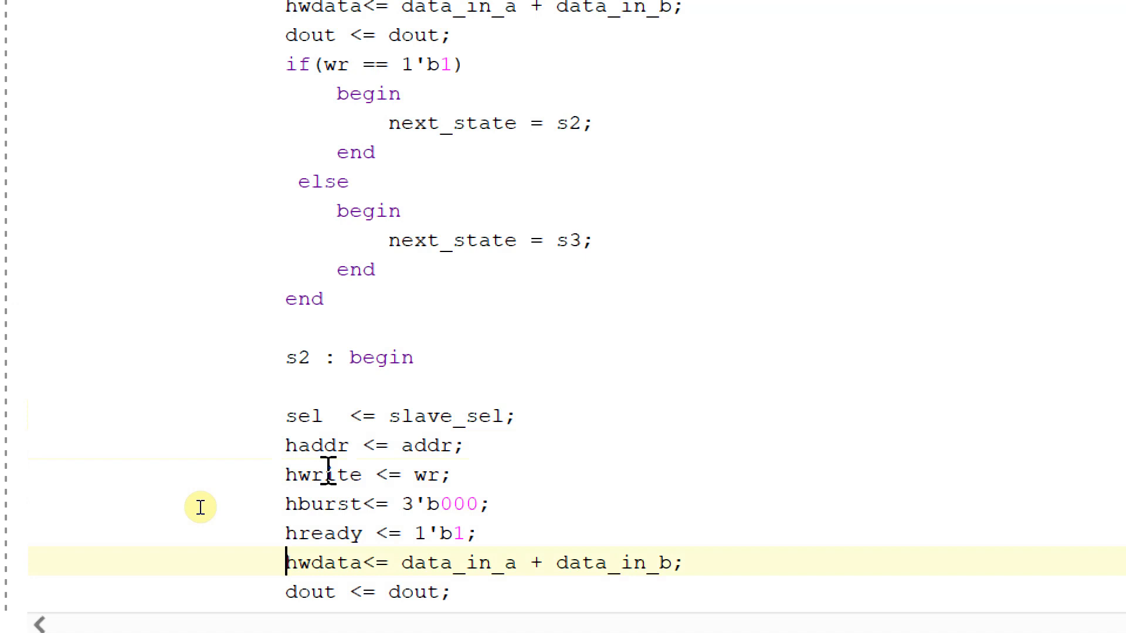
pyautogui.scroll(-3)
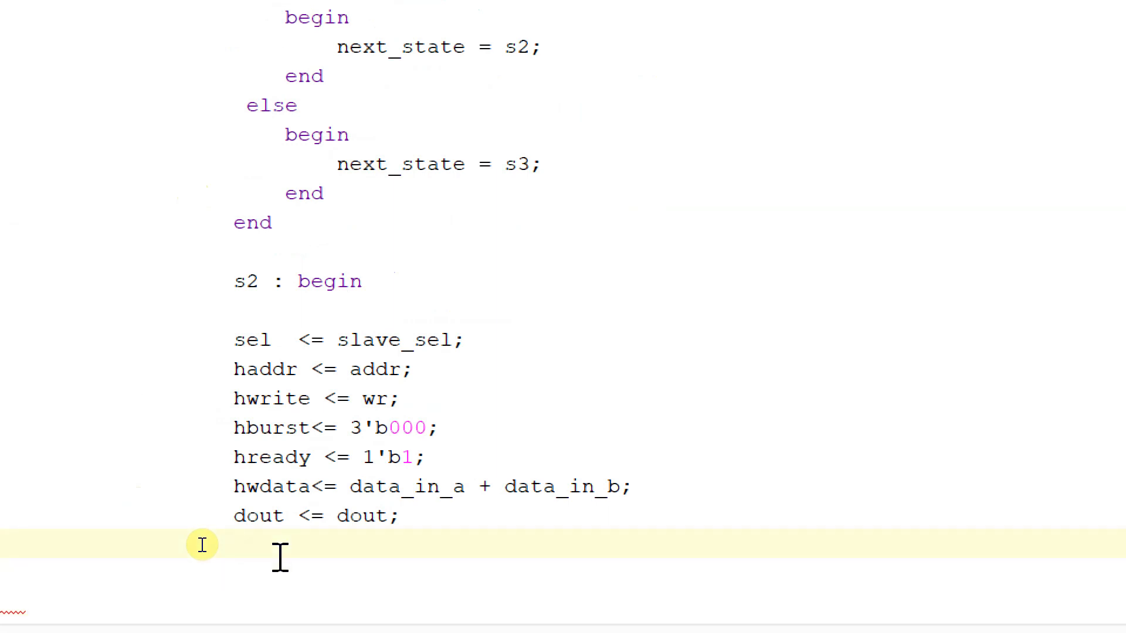
# Step: Add if(enable == 1'b1) begin next_state <= s1 under dout in the s2 state
pyautogui.write('if(')
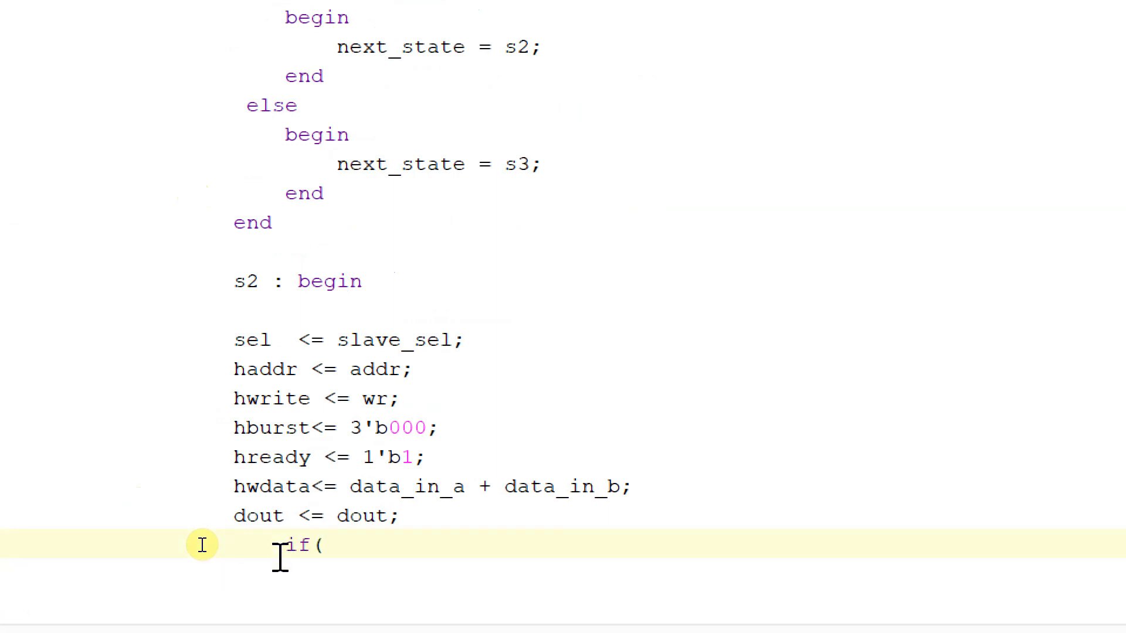
pyautogui.write('ena')
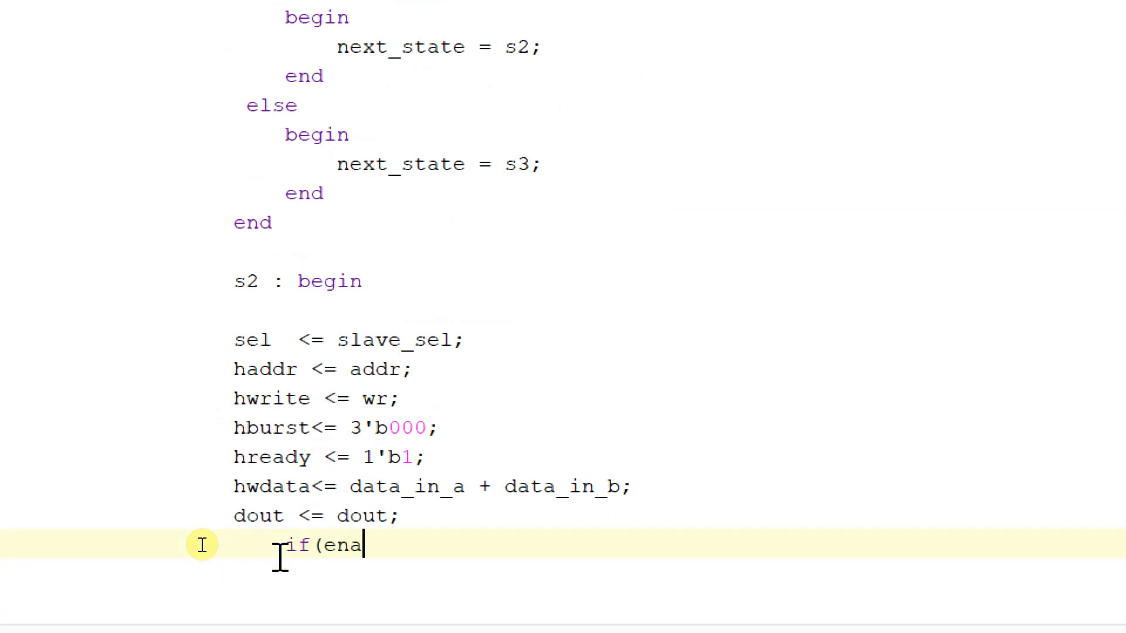
pyautogui.write("ble = 1'")
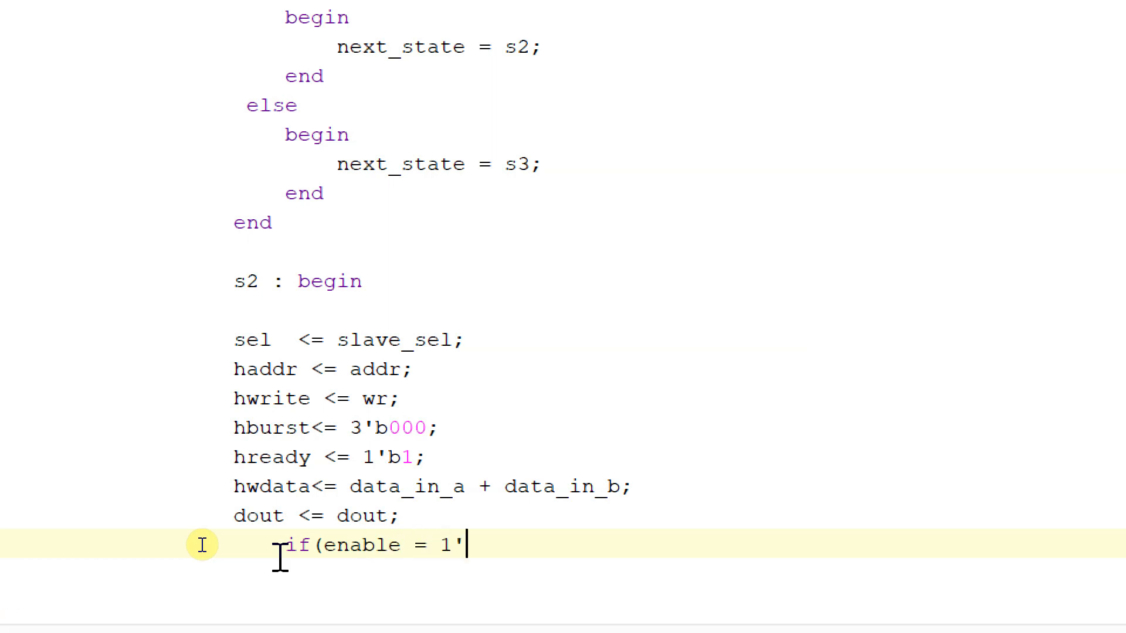
pyautogui.write('b1')
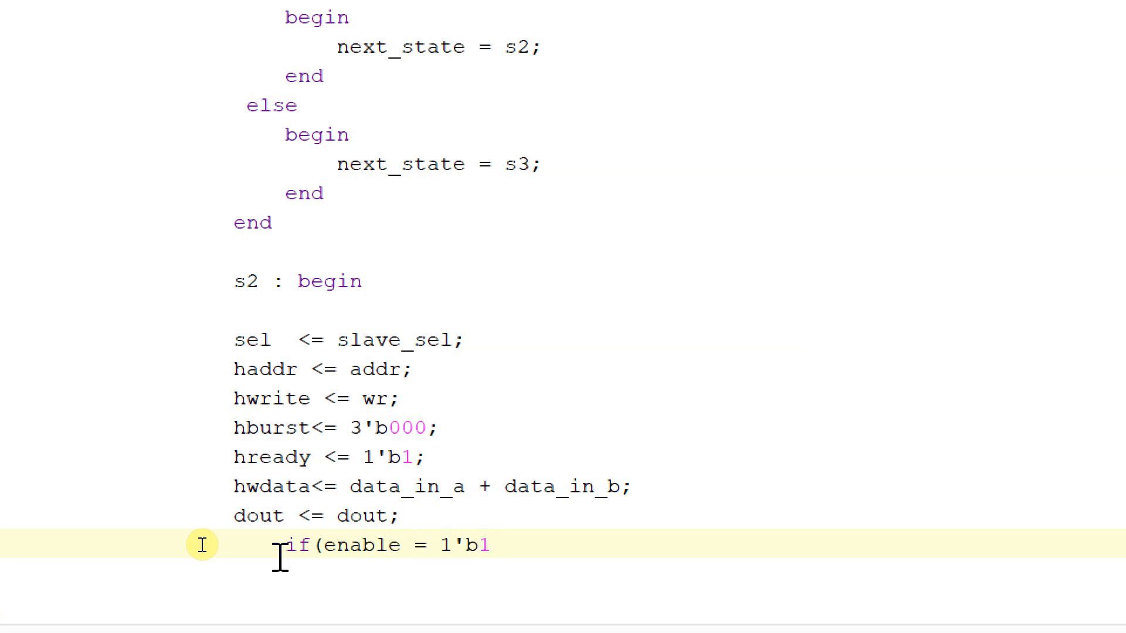
pyautogui.write(')')
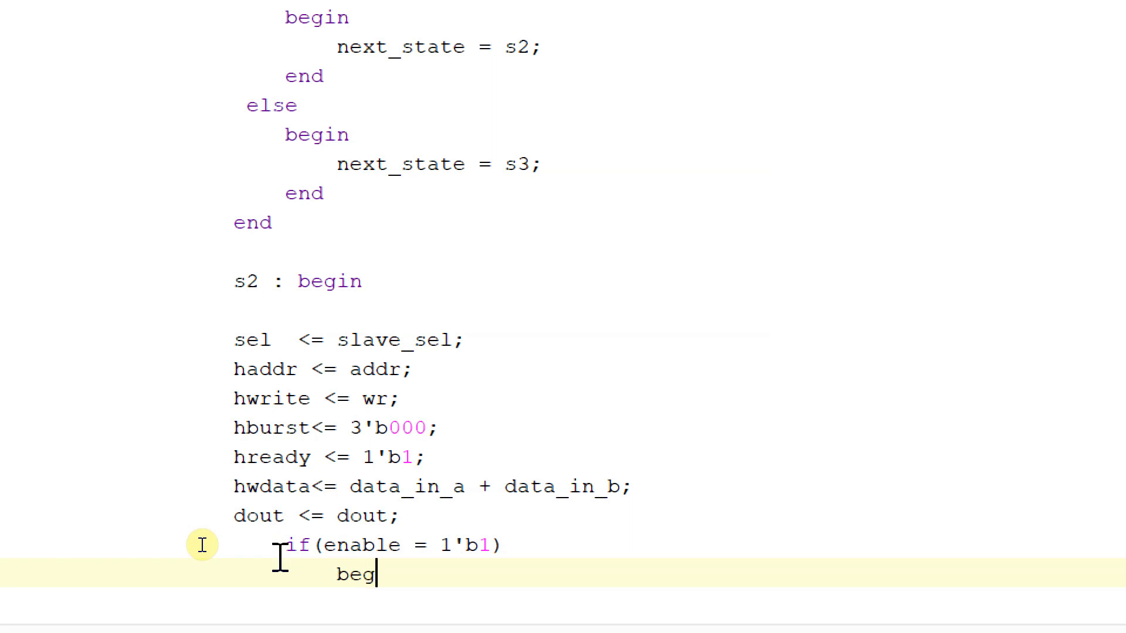
pyautogui.write('in')
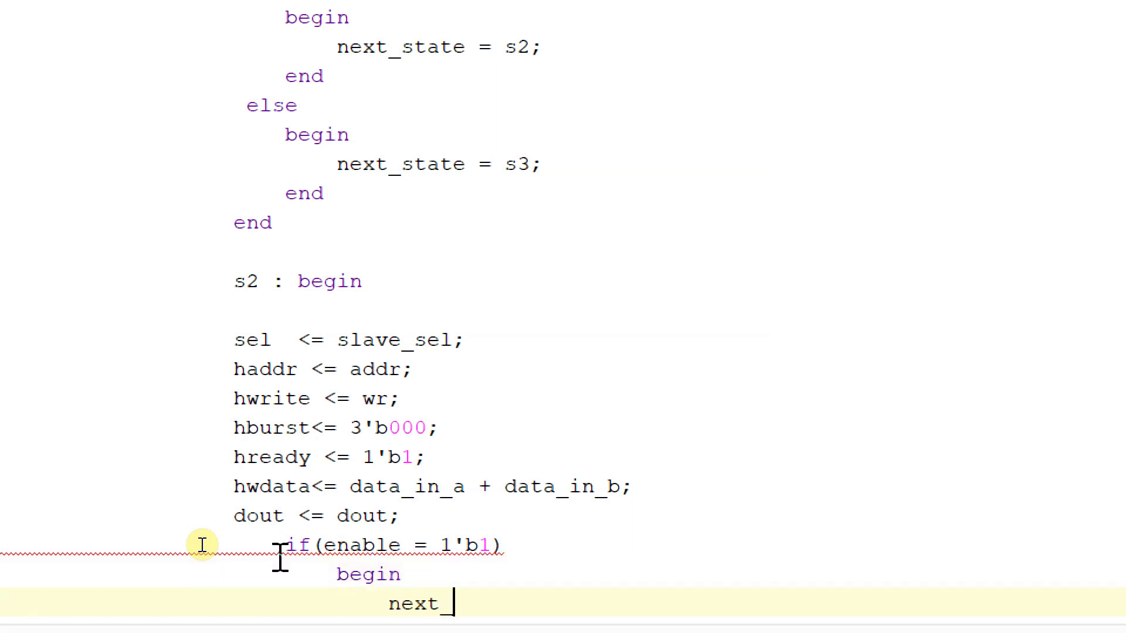
pyautogui.write('_state <')
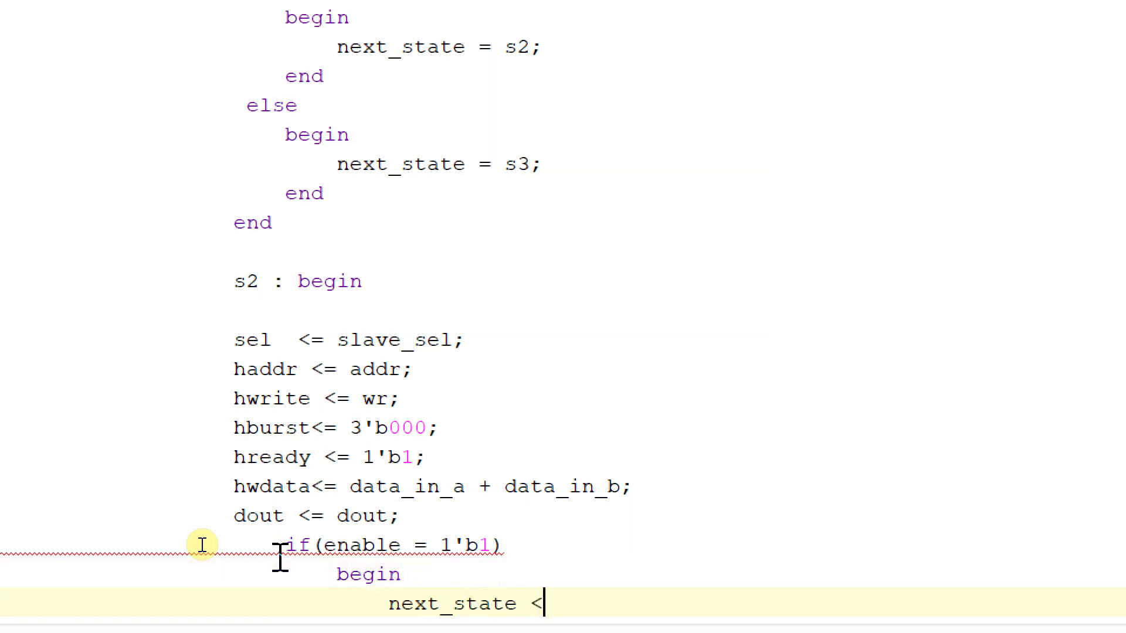
pyautogui.write('= s1;')
pyautogui.write('else')
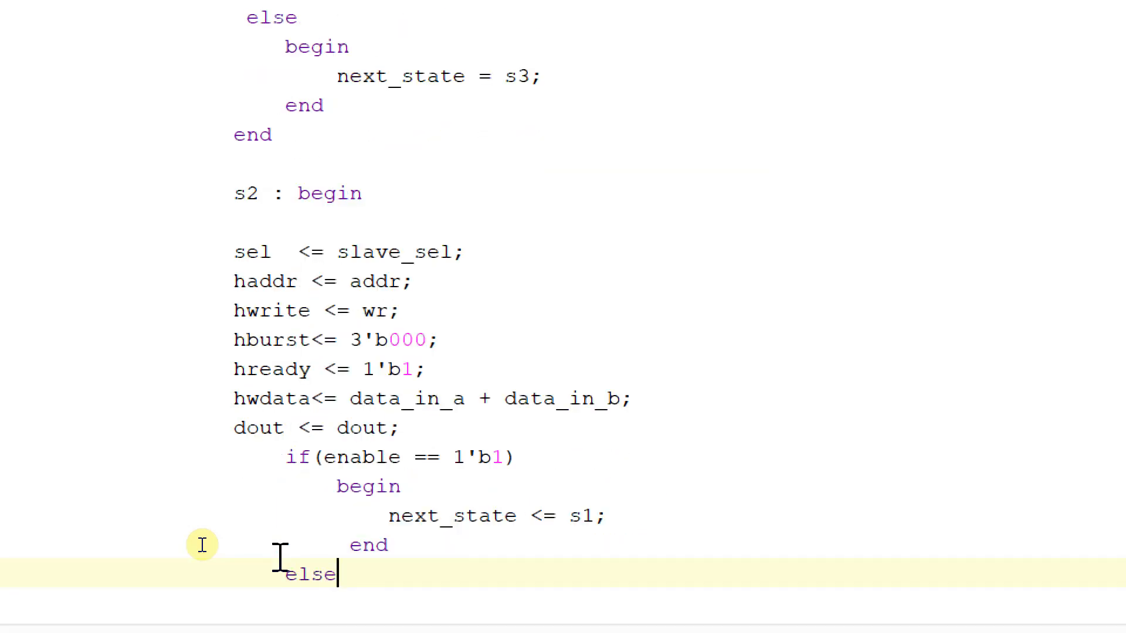
# Step: Add the else branch assigning next_state <= idle; and close the s2 block with end
pyautogui.press('Return')
pyautogui.write('begi')
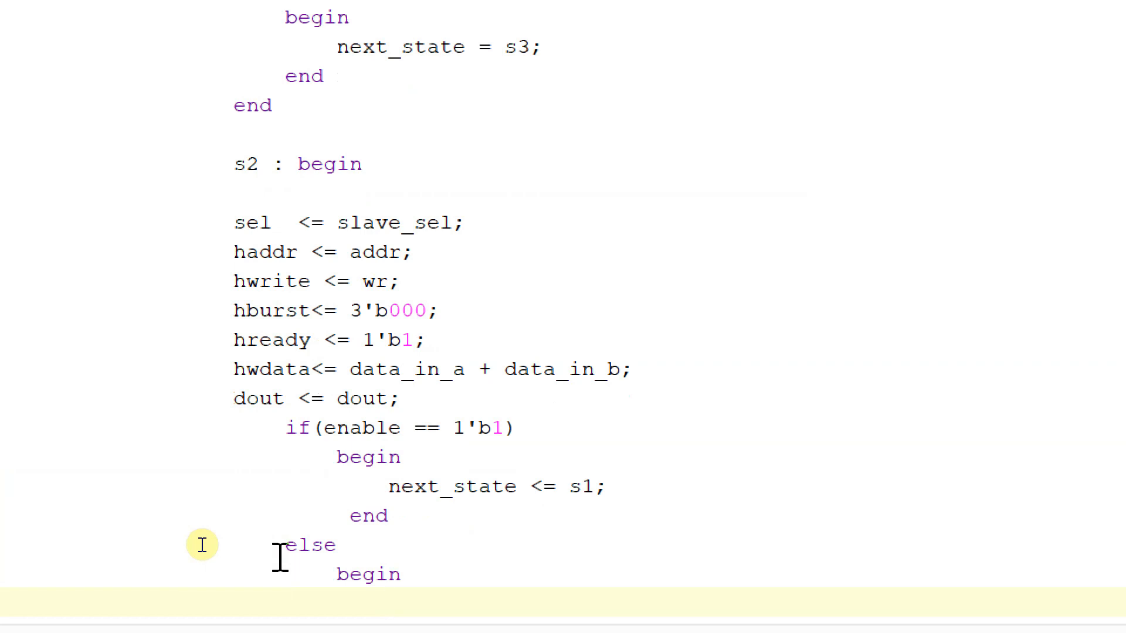
pyautogui.write('next_')
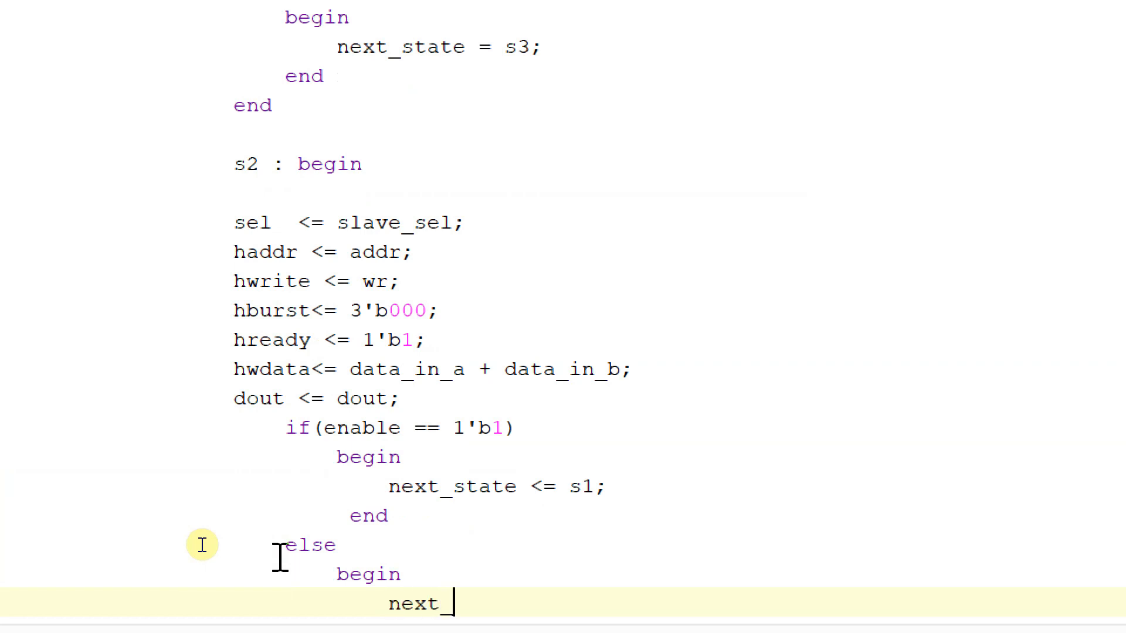
pyautogui.write('state')
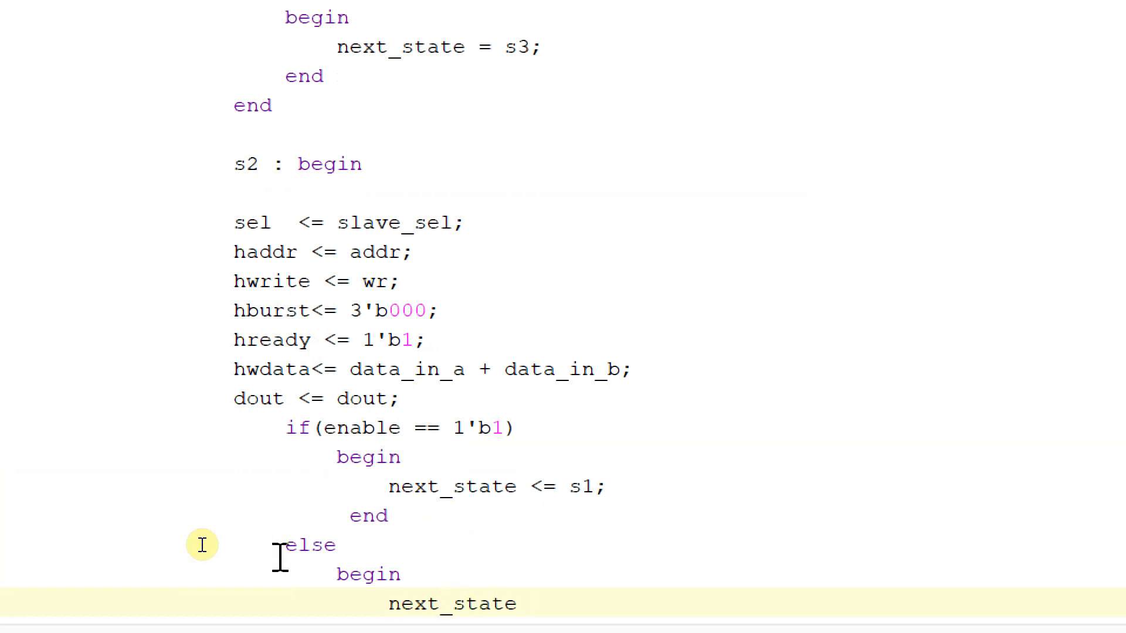
pyautogui.write('<= idle;')
pyautogui.write('end')
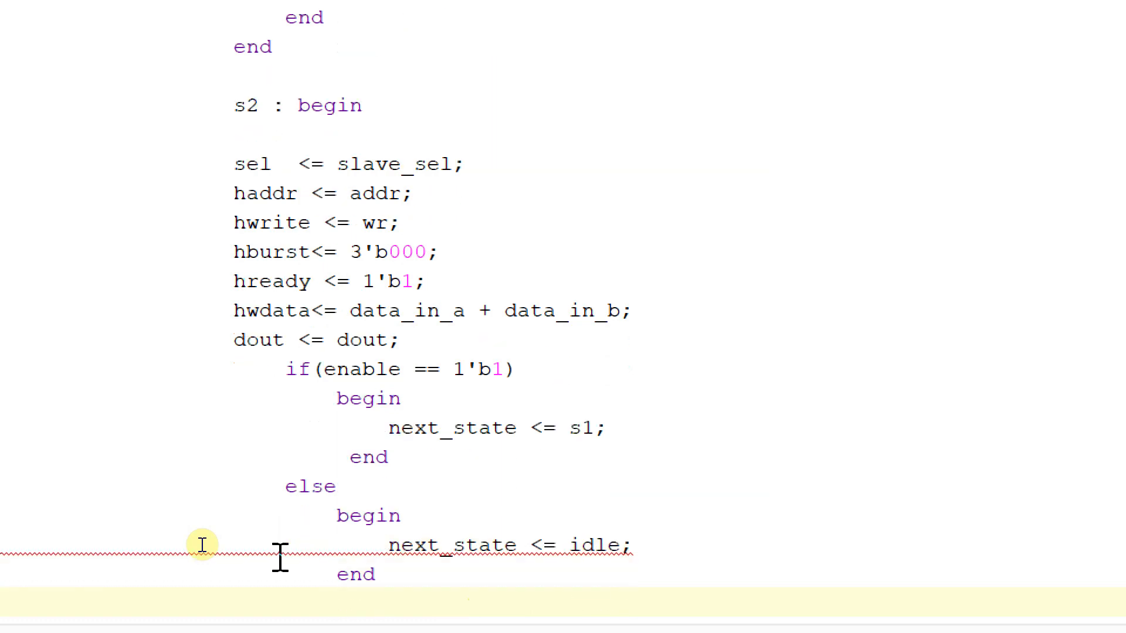
pyautogui.write('e')
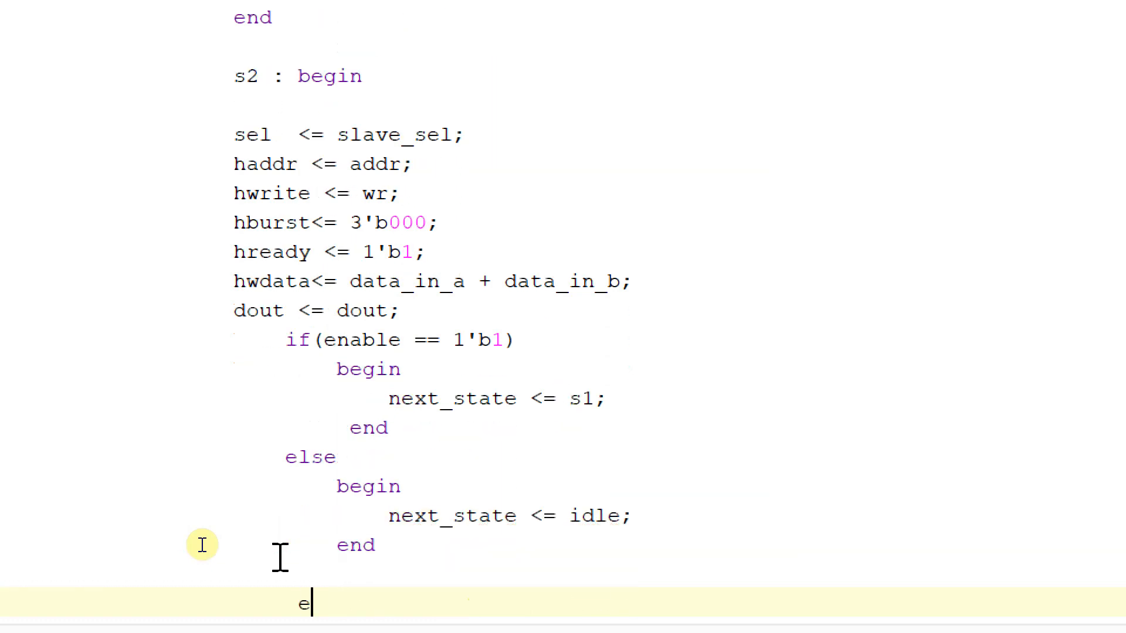
pyautogui.write('nd')
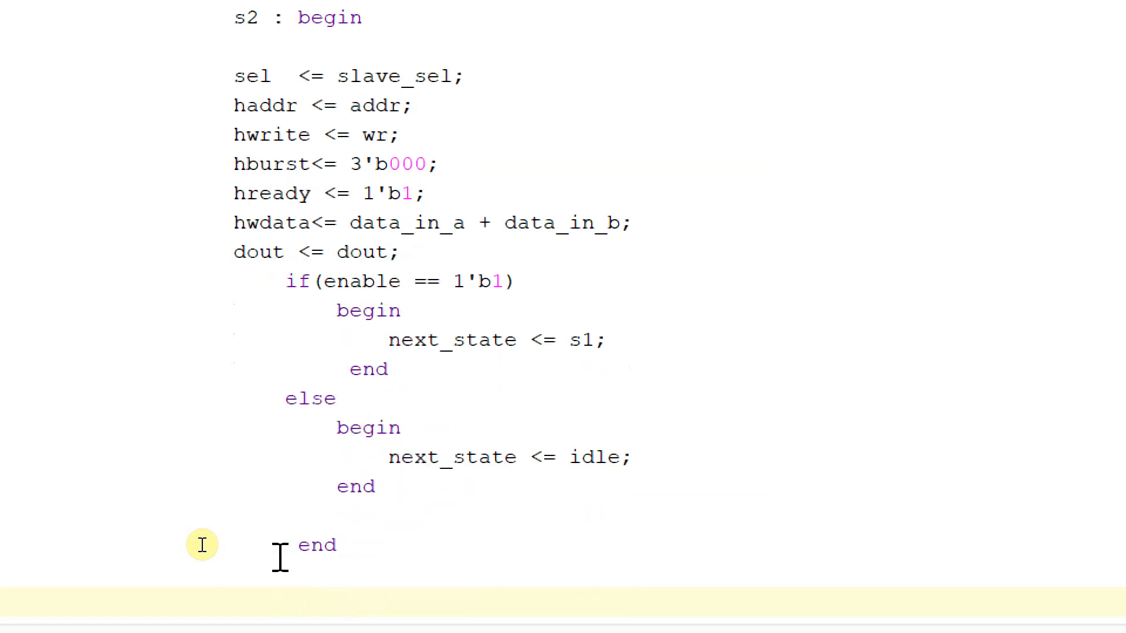
# Step: Start the s3 : begin state, paste the s1 assignment lines into it and unindent sel
pyautogui.write('s3;')
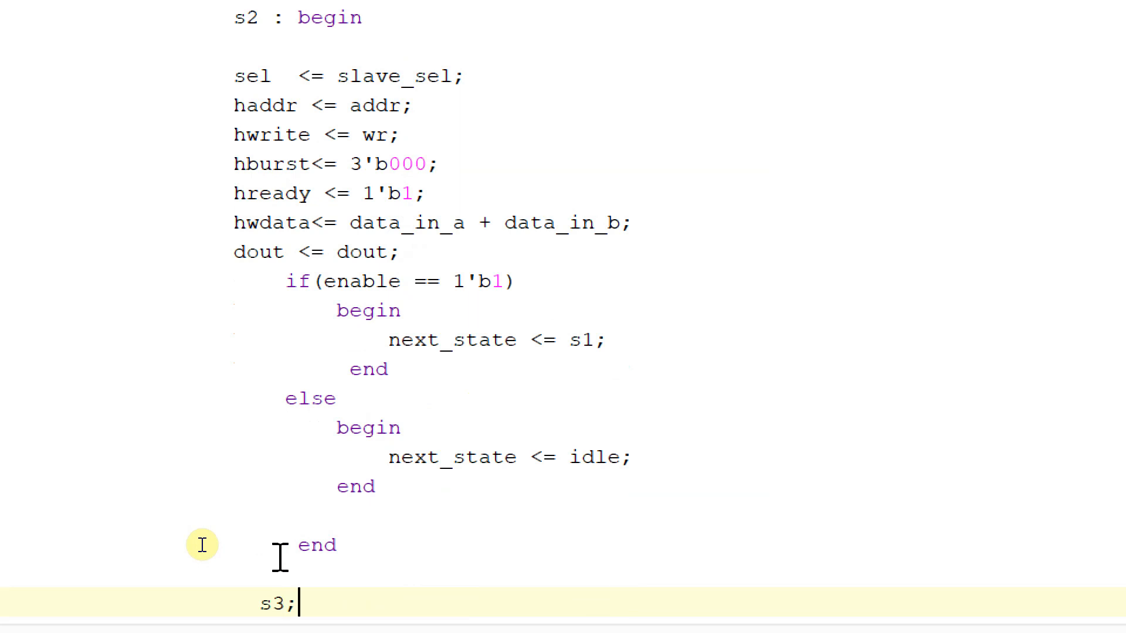
pyautogui.write(': begin')
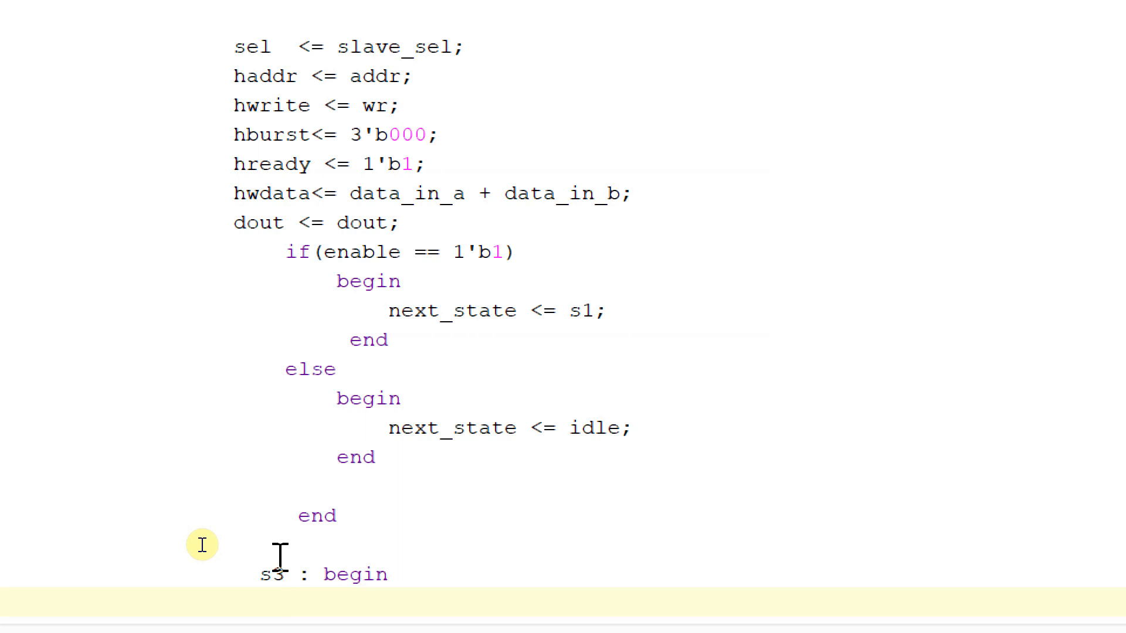
pyautogui.scroll(-3)
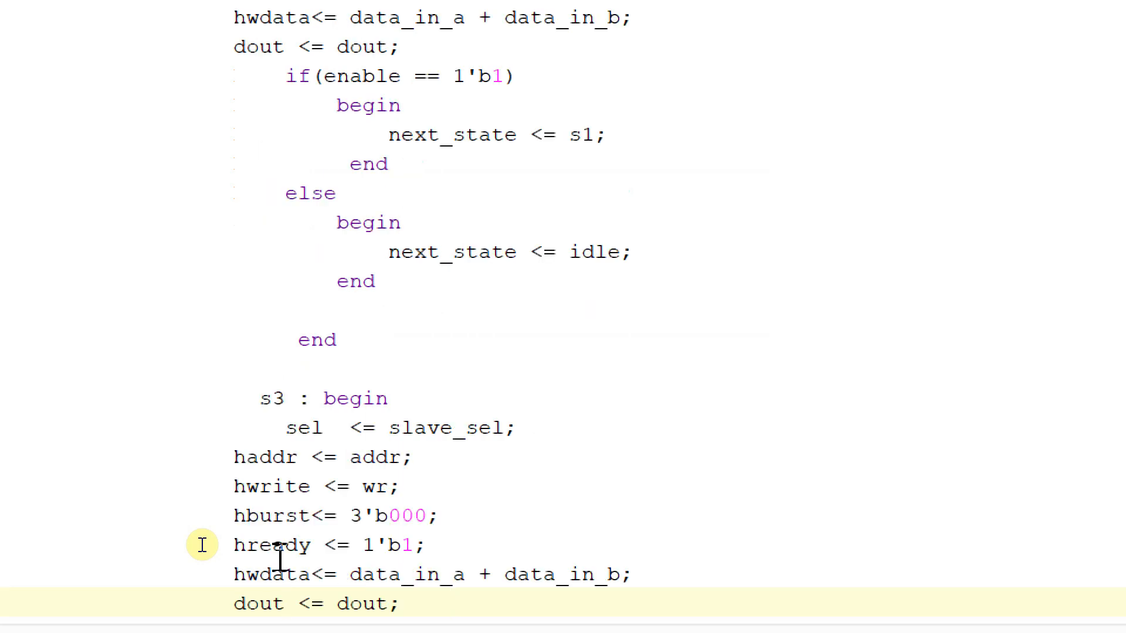
pyautogui.click(388, 427)
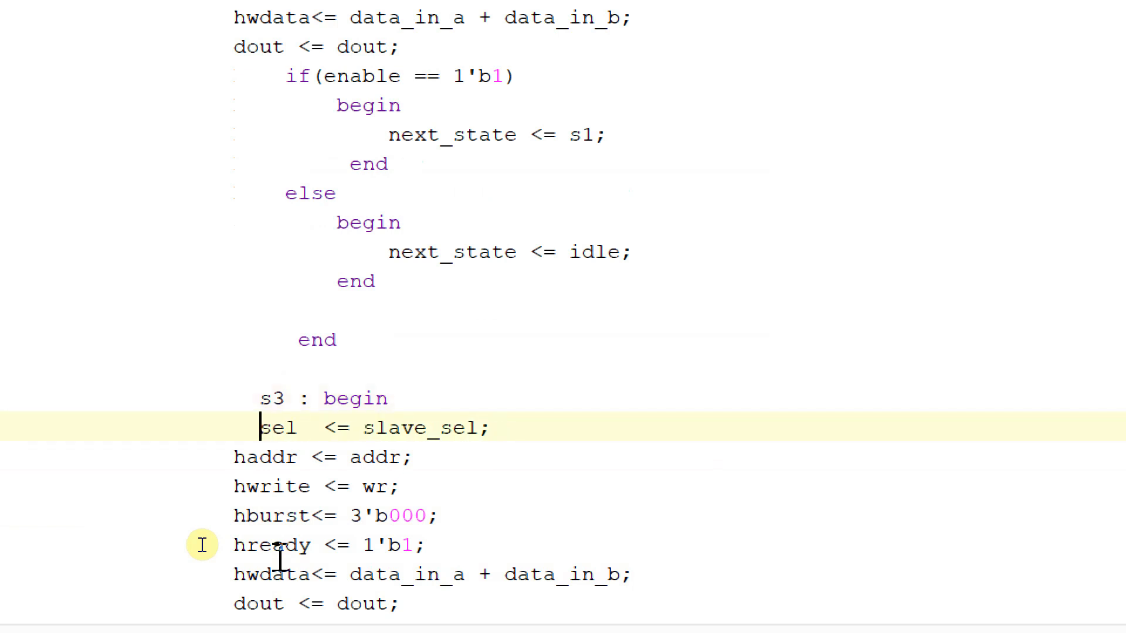
# Step: Change the s3 hwdata line from data_in_a + data_in_b to hwdata <= hwdata;
pyautogui.click(236, 486)
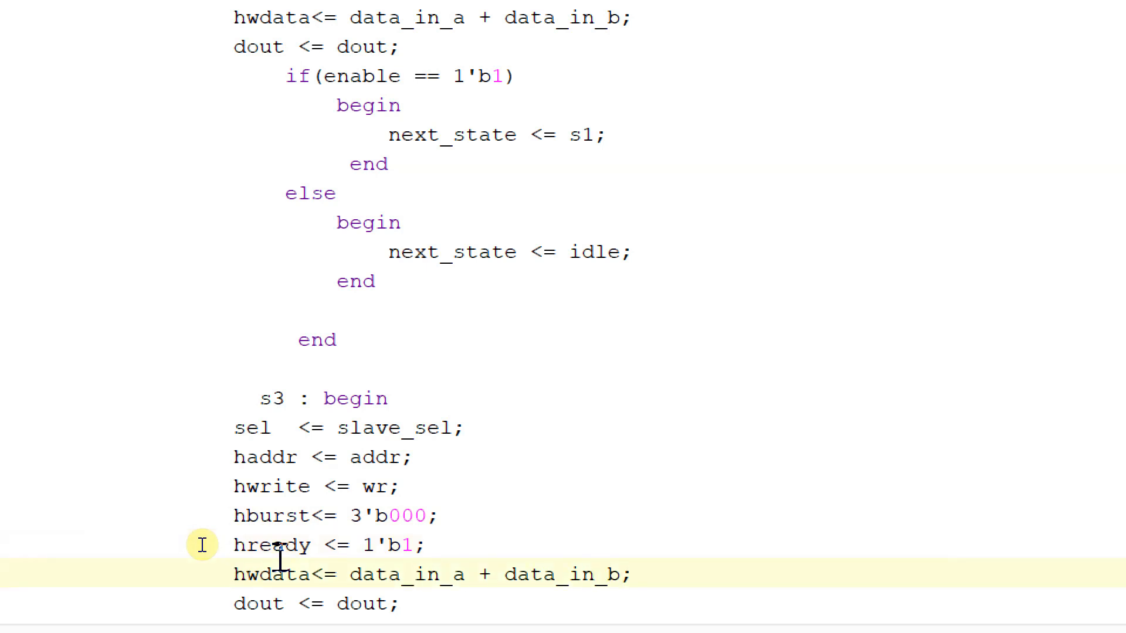
pyautogui.press('Delete')
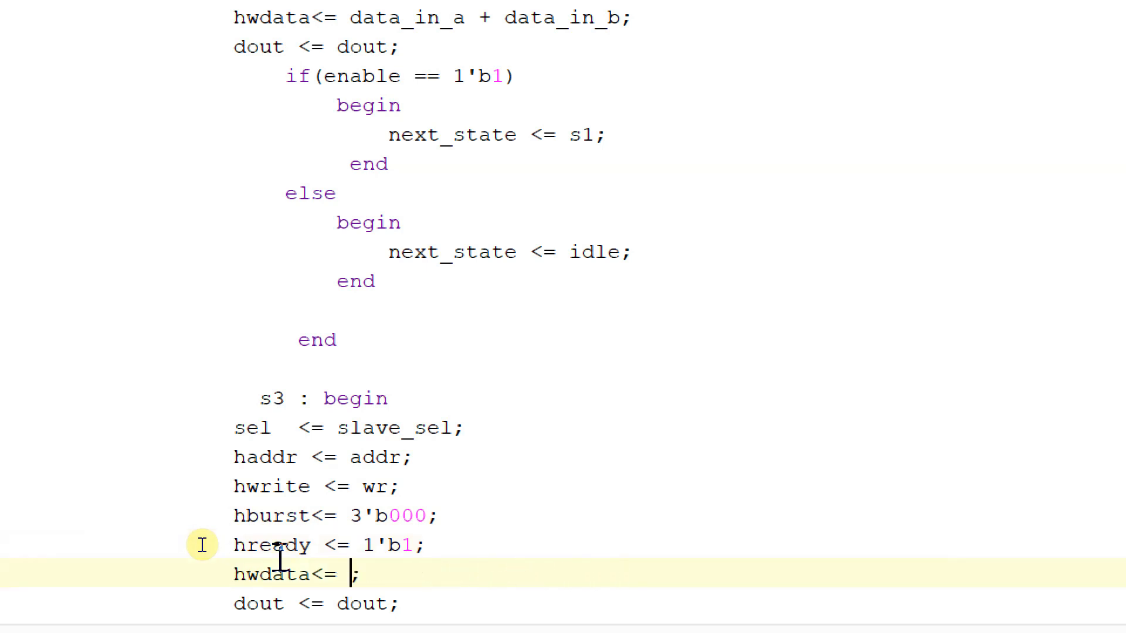
pyautogui.write('hwdata')
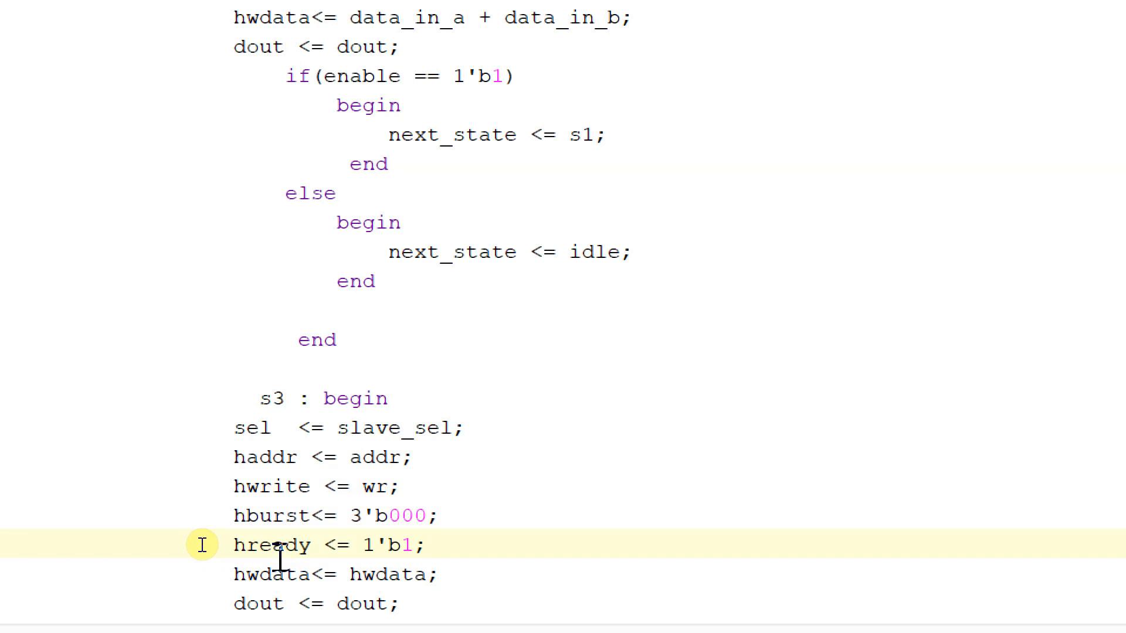
# Step: Write s3's if/else: next_state = s1 when enabled, else begin next_state = idle; end, and close s3
pyautogui.scroll(-3)
pyautogui.write('next_state')
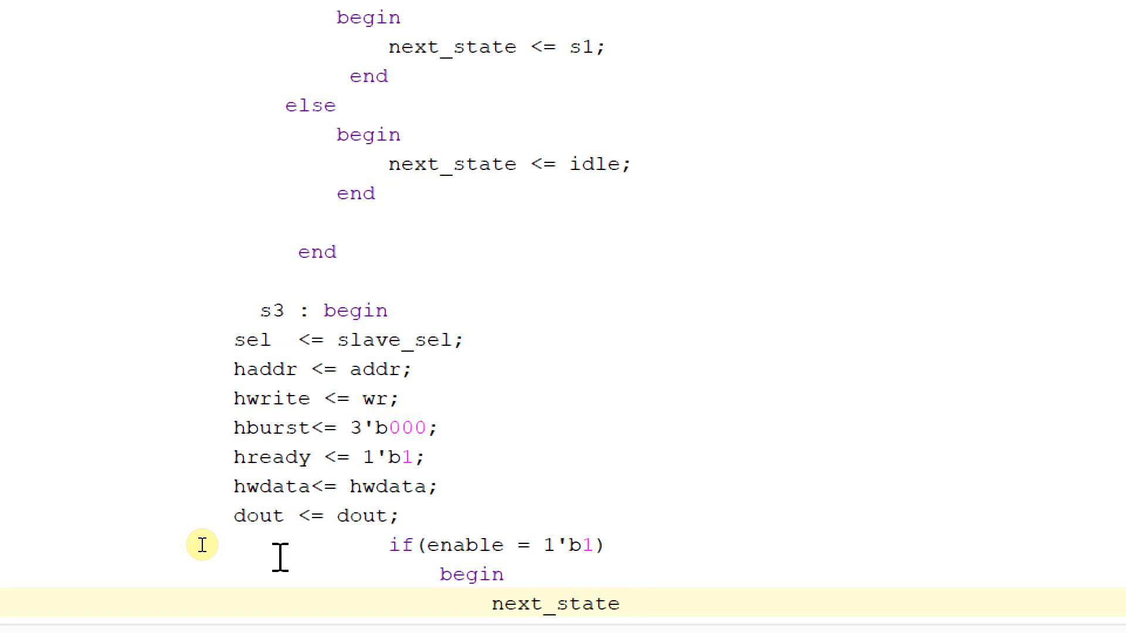
pyautogui.write('= s1;')
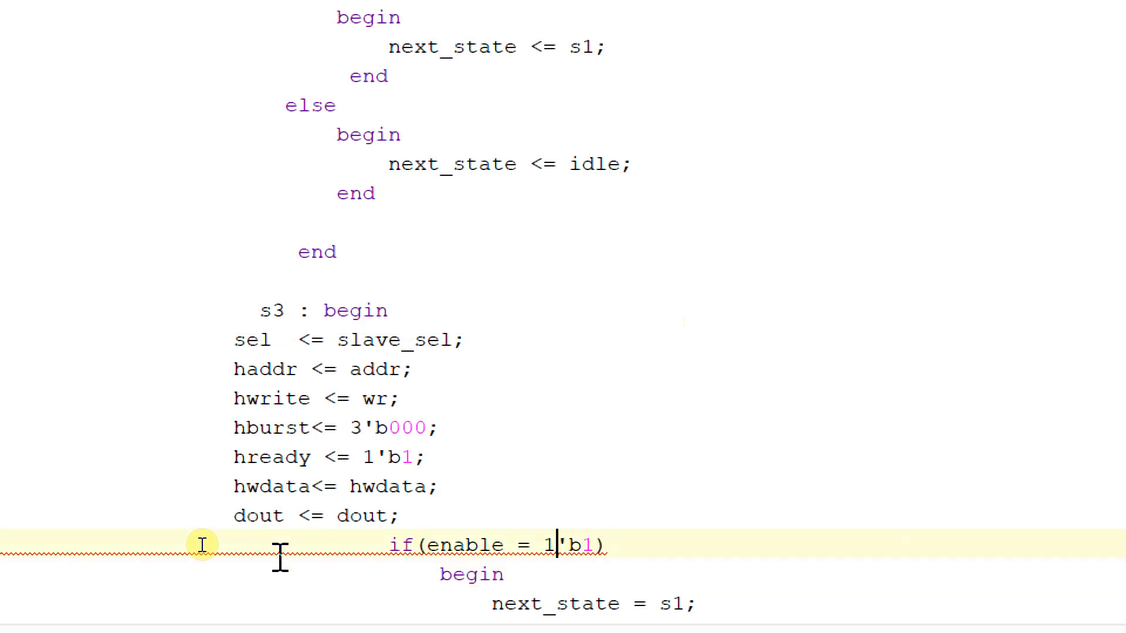
pyautogui.write('=')
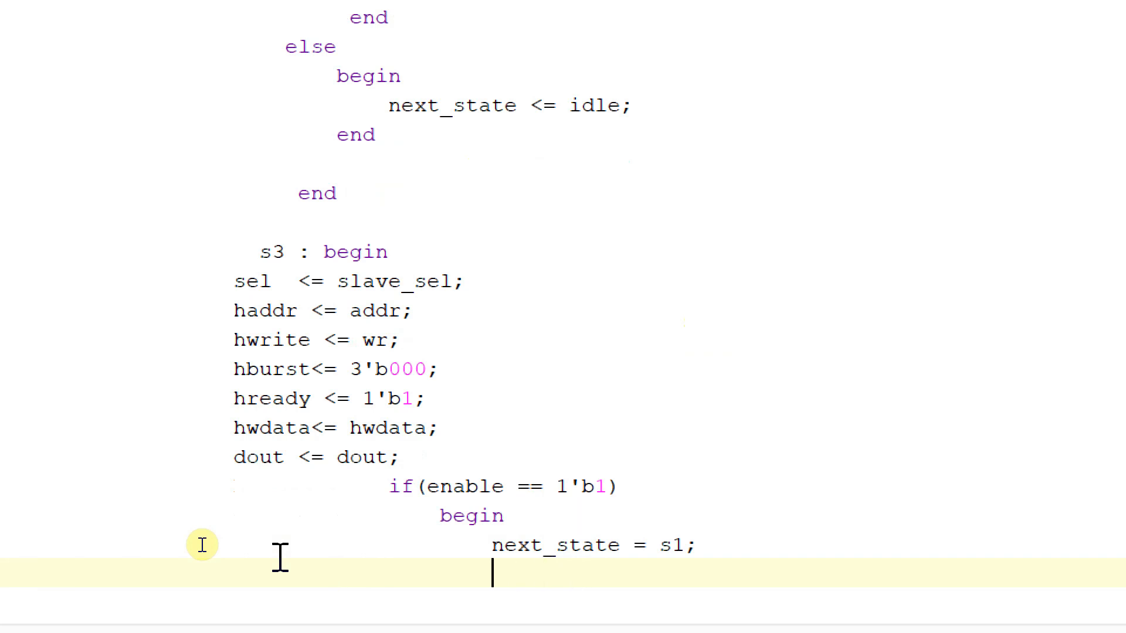
pyautogui.write('ebd')
pyautogui.write('ne')
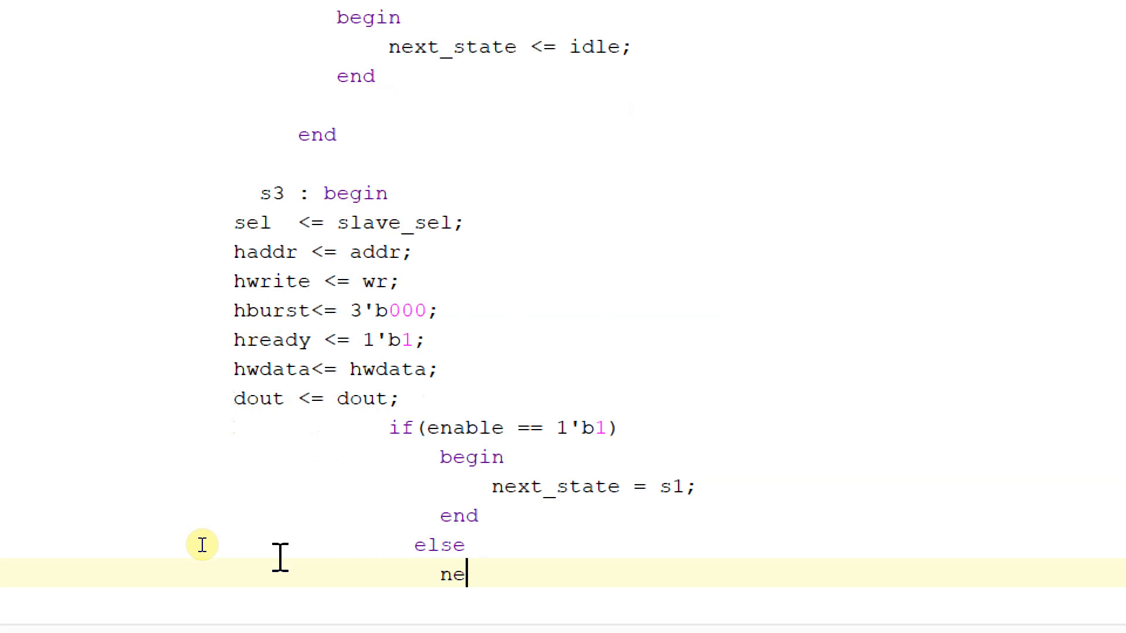
pyautogui.write('begin')
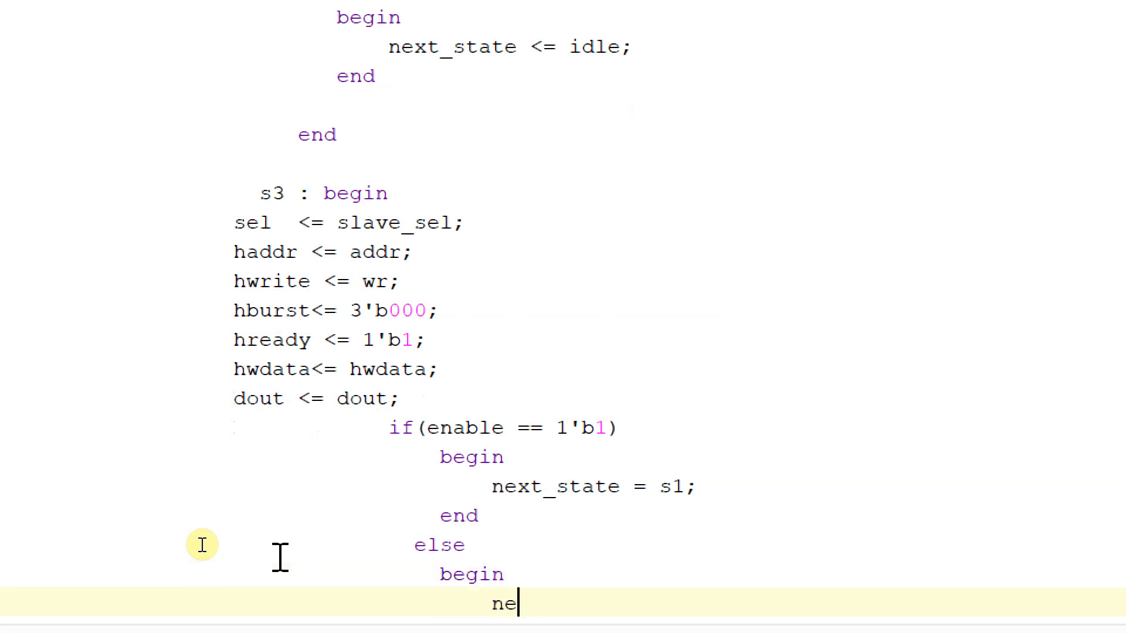
pyautogui.write('xt_state =')
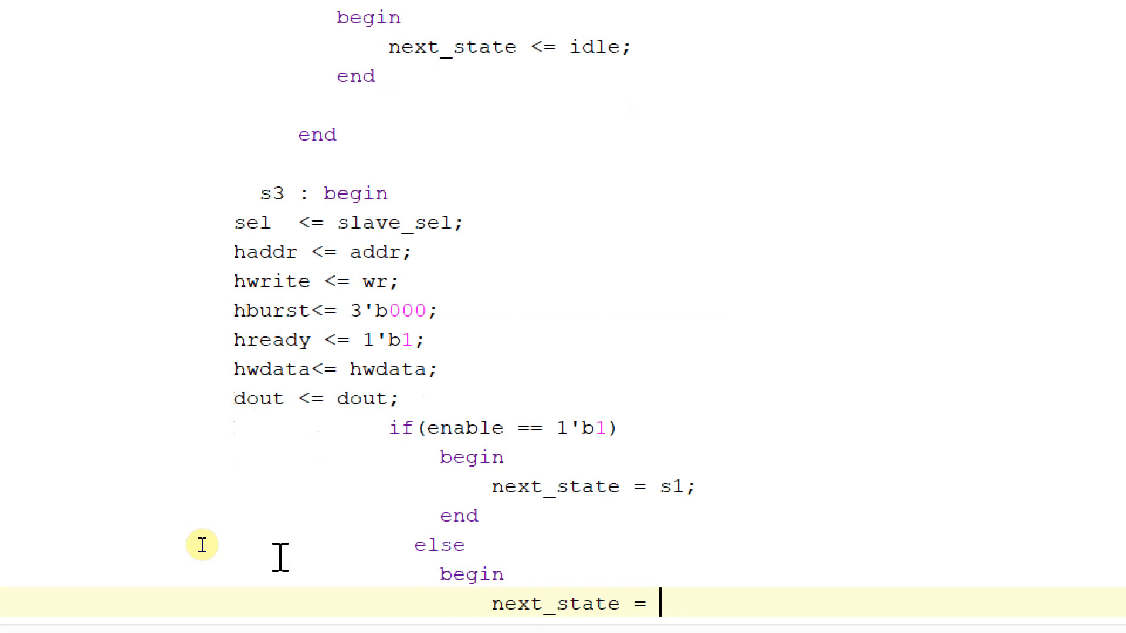
pyautogui.write('idle;')
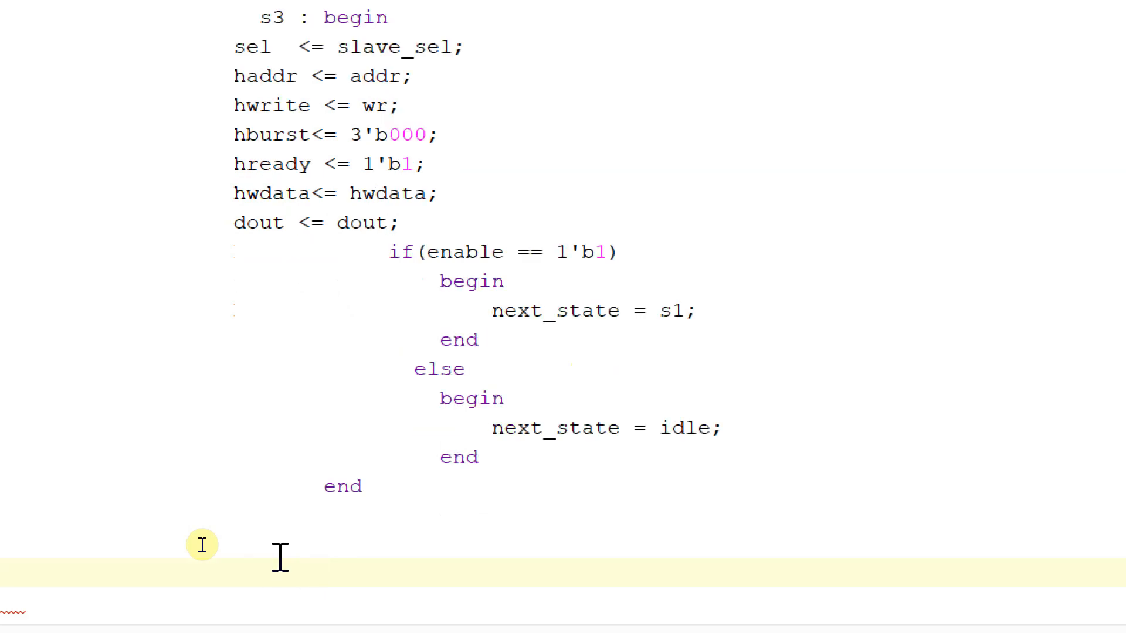
# Step: Start 'default : begin' after s3 and paste the sel, haddr, hwrite, hburst, hready, hwdata, dout assignments
pyautogui.write('default')
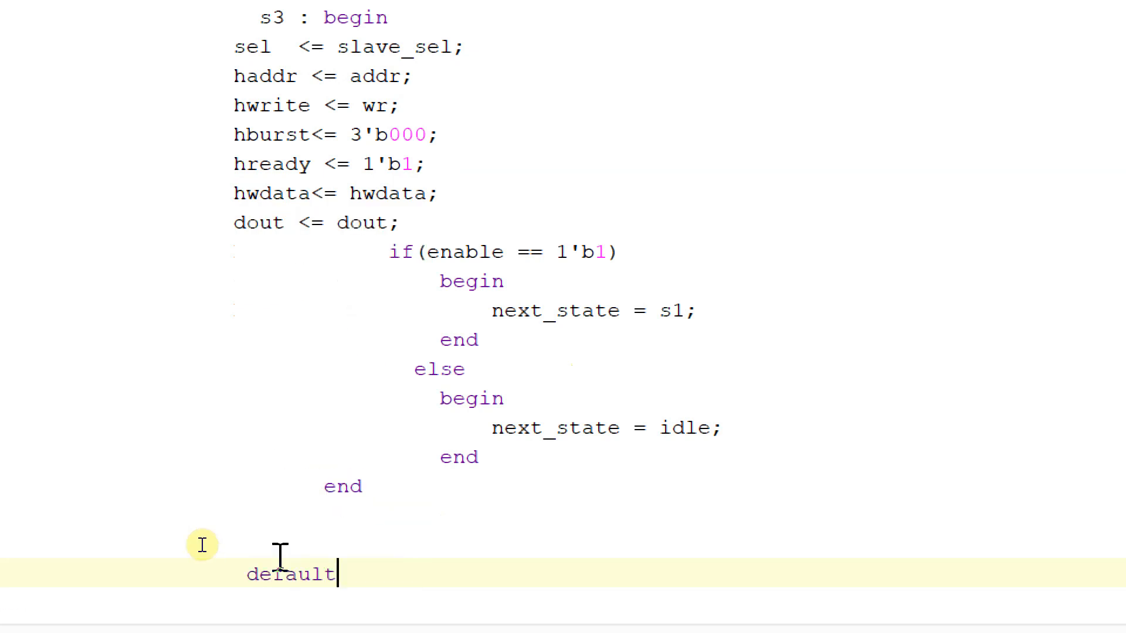
pyautogui.write(': b')
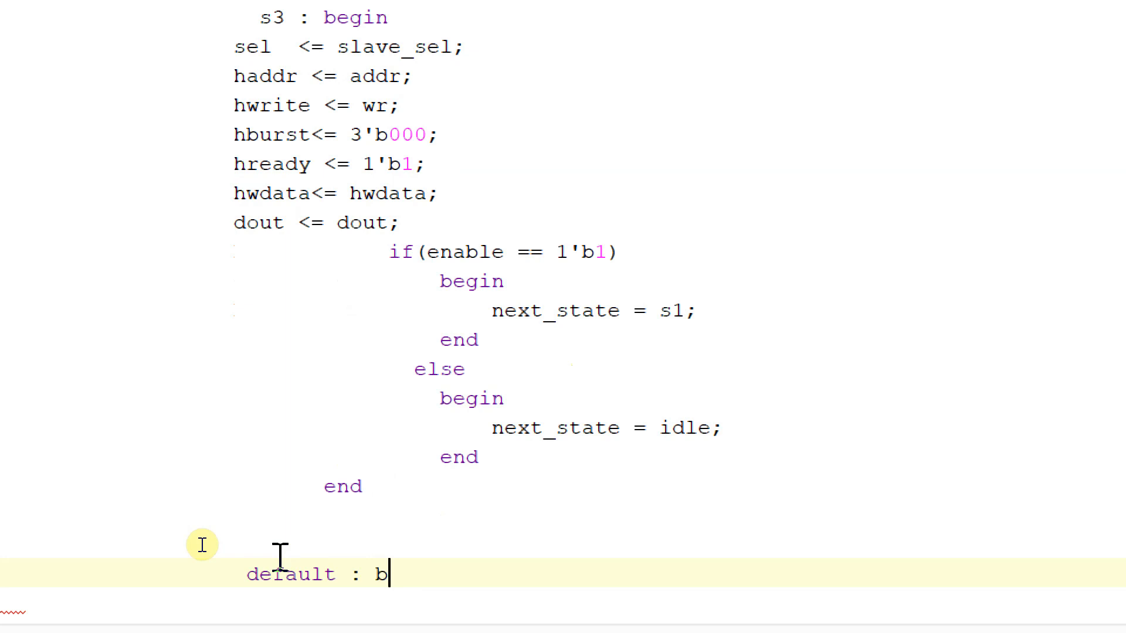
pyautogui.write('egin')
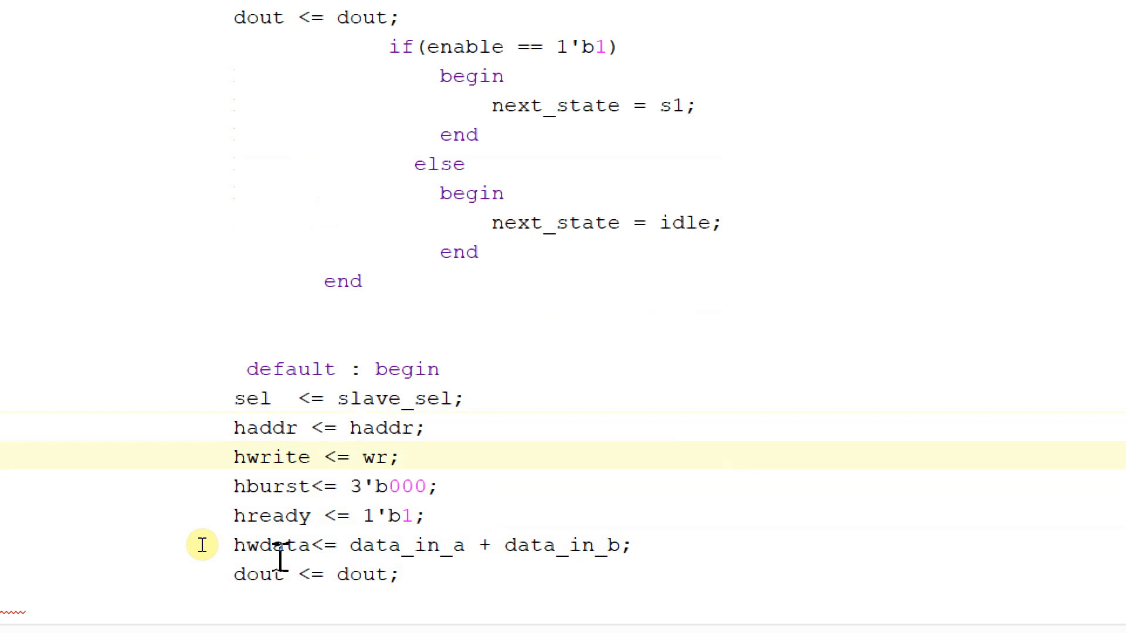
# Step: Edit default assignments to hwrite<=hwrite, hburst<=hburst, hready<=1'b0 and hwdata<=hwdata
pyautogui.write('hwrite')
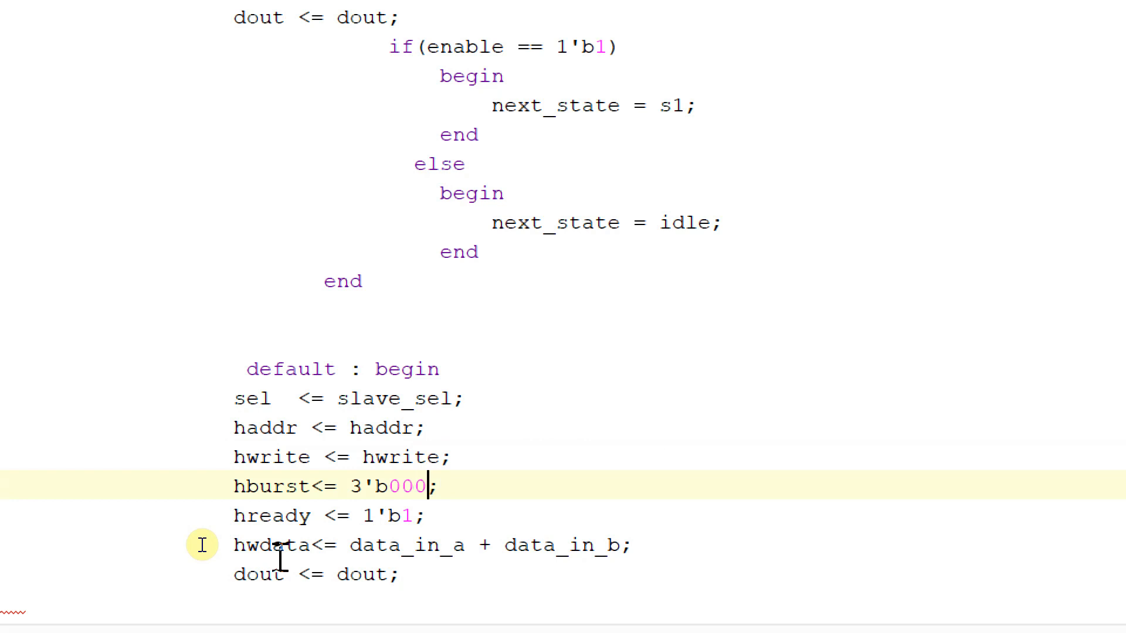
pyautogui.press('Backspace')
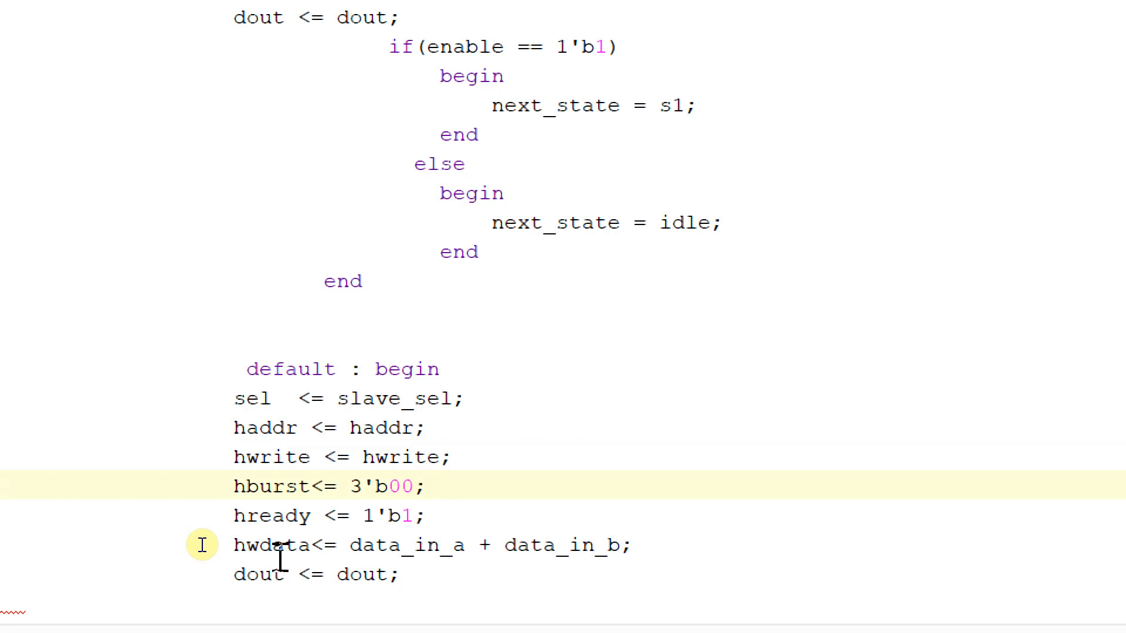
pyautogui.write('hburst')
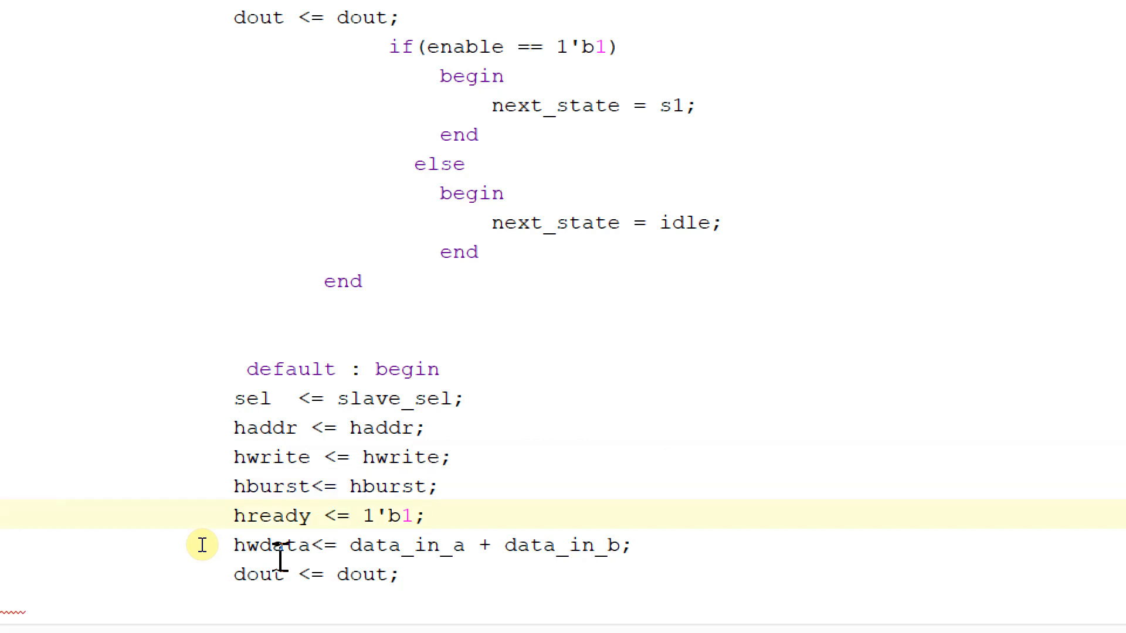
pyautogui.write('0')
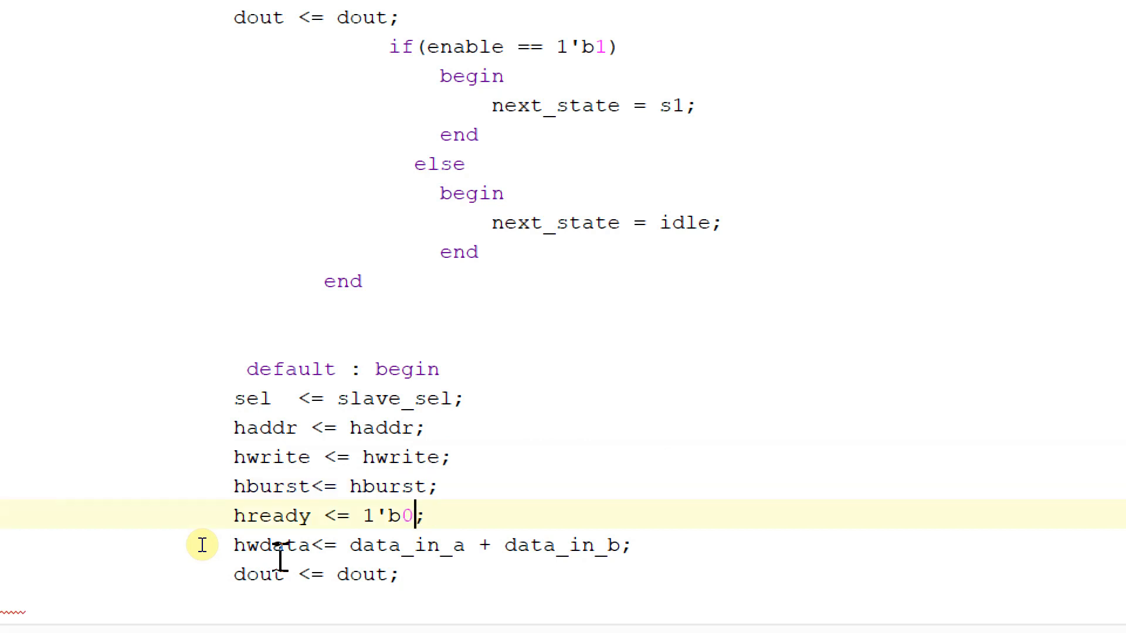
pyautogui.click(545, 544)
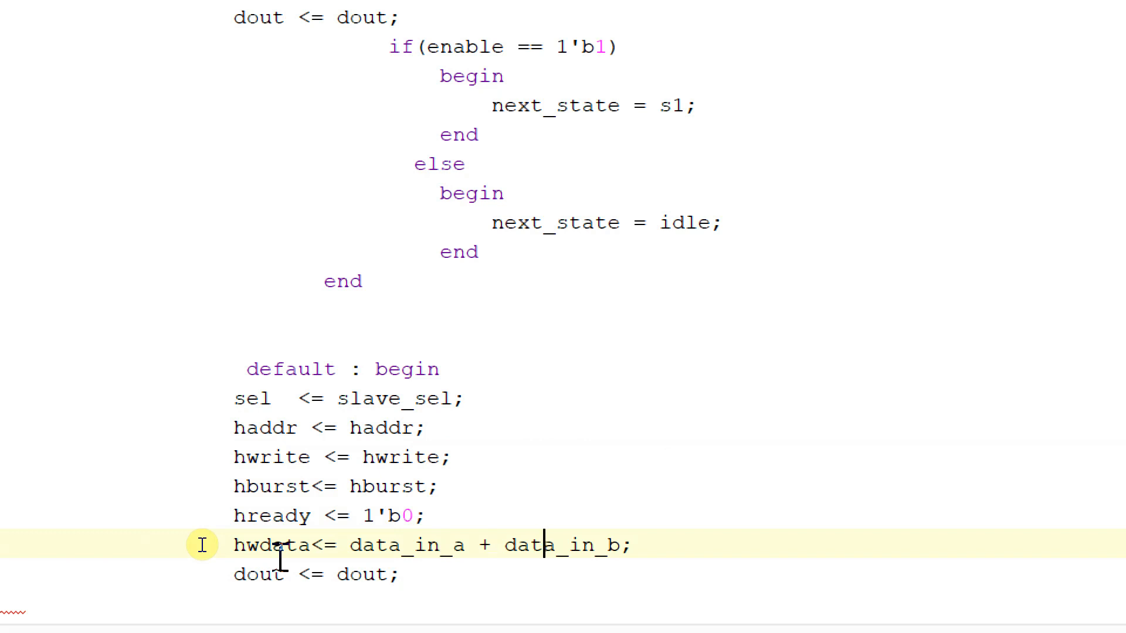
pyautogui.doubleClick(564, 545)
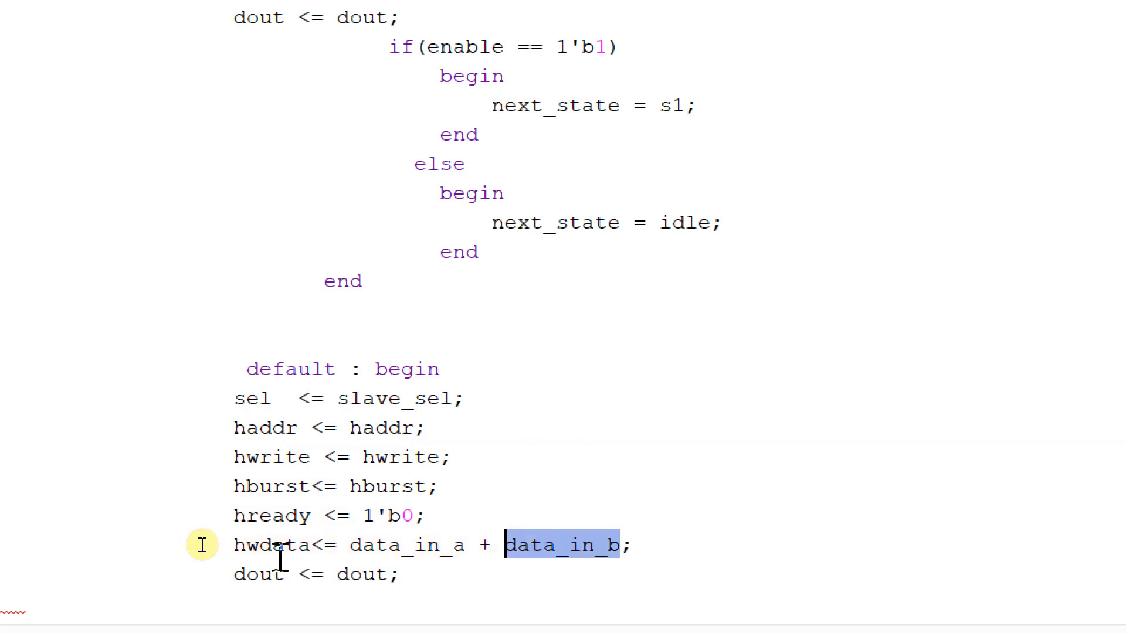
pyautogui.press('Delete')
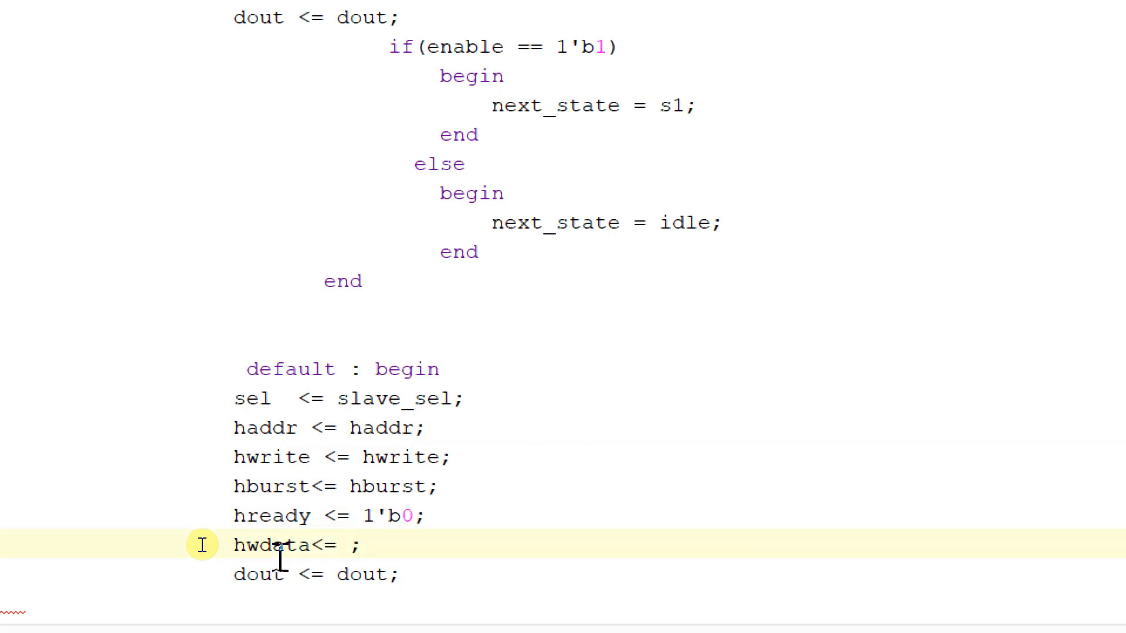
pyautogui.write('hwdata')
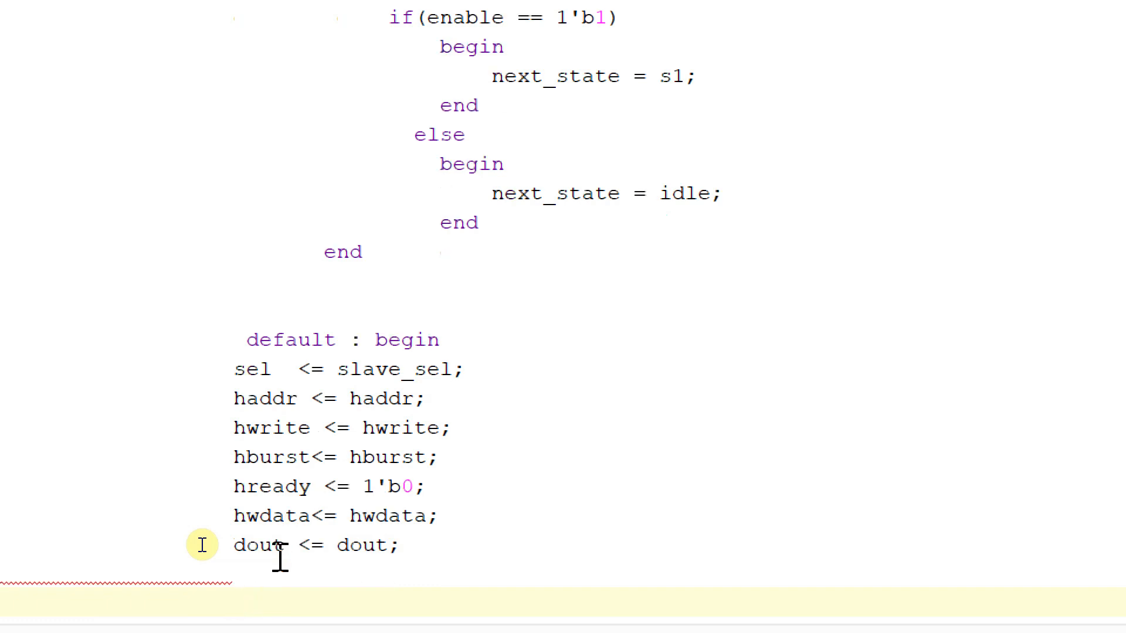
# Step: Add next_state = idle; to the default case and close it with end
pyautogui.write('next_state <=')
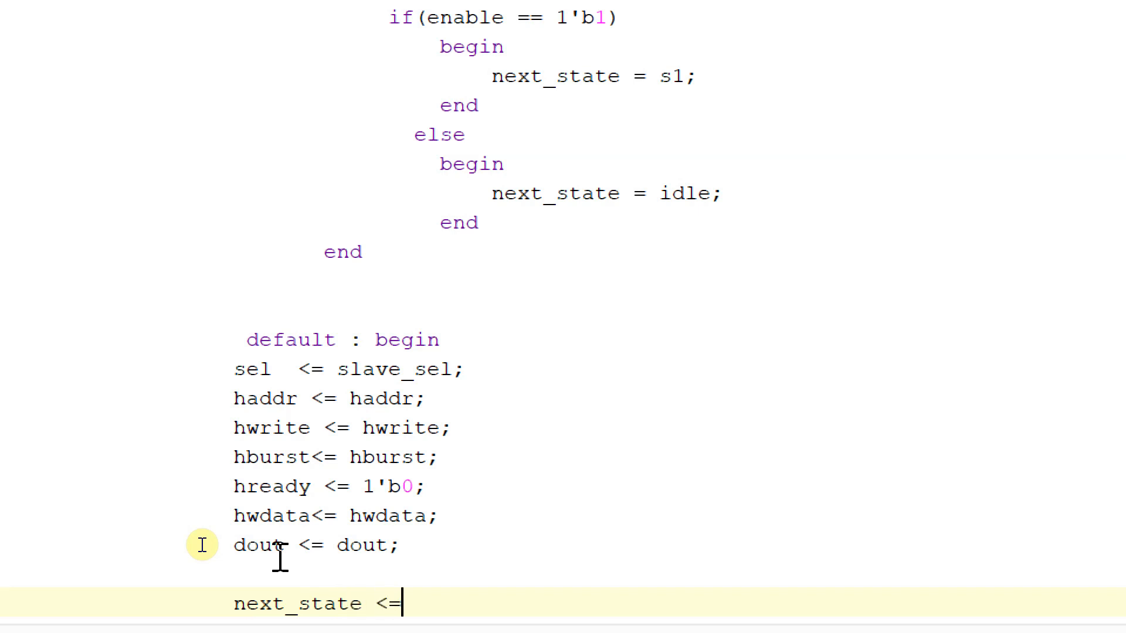
pyautogui.press('BackSpace')
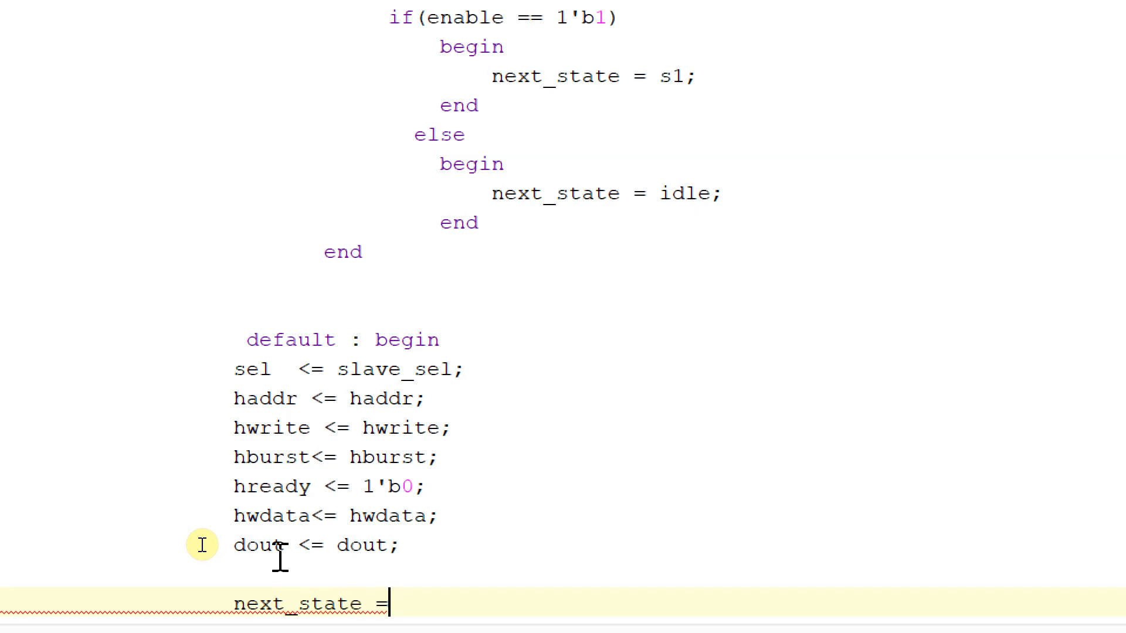
pyautogui.write('idle;')
pyautogui.write('endc')
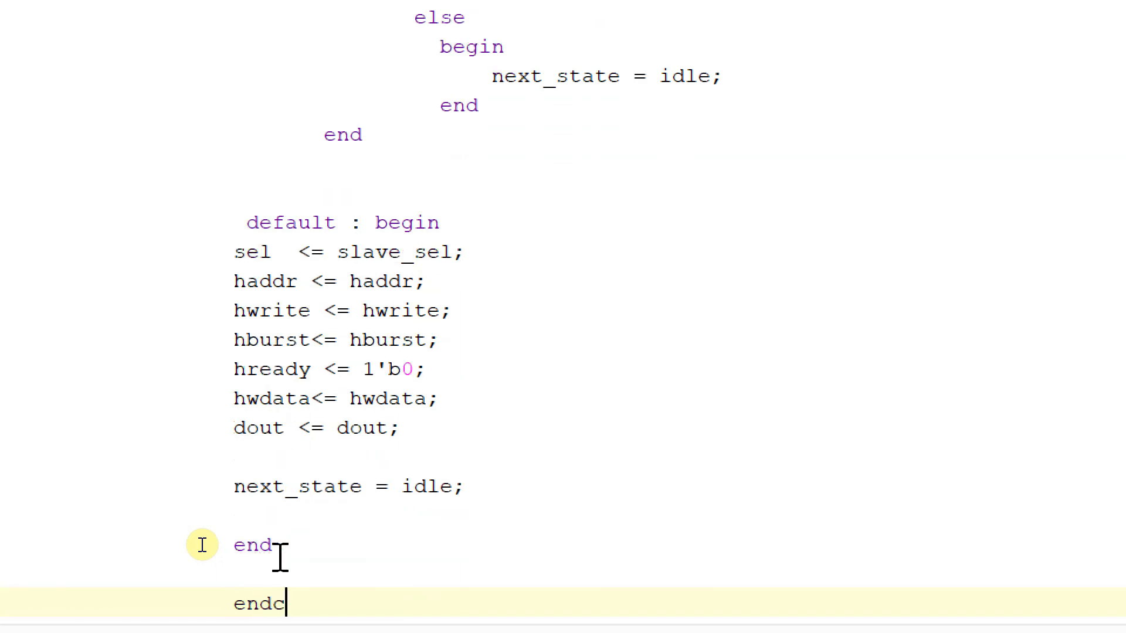
# Step: Close the next-state case with endcase and scroll up to the present_state always block
pyautogui.write('ase')
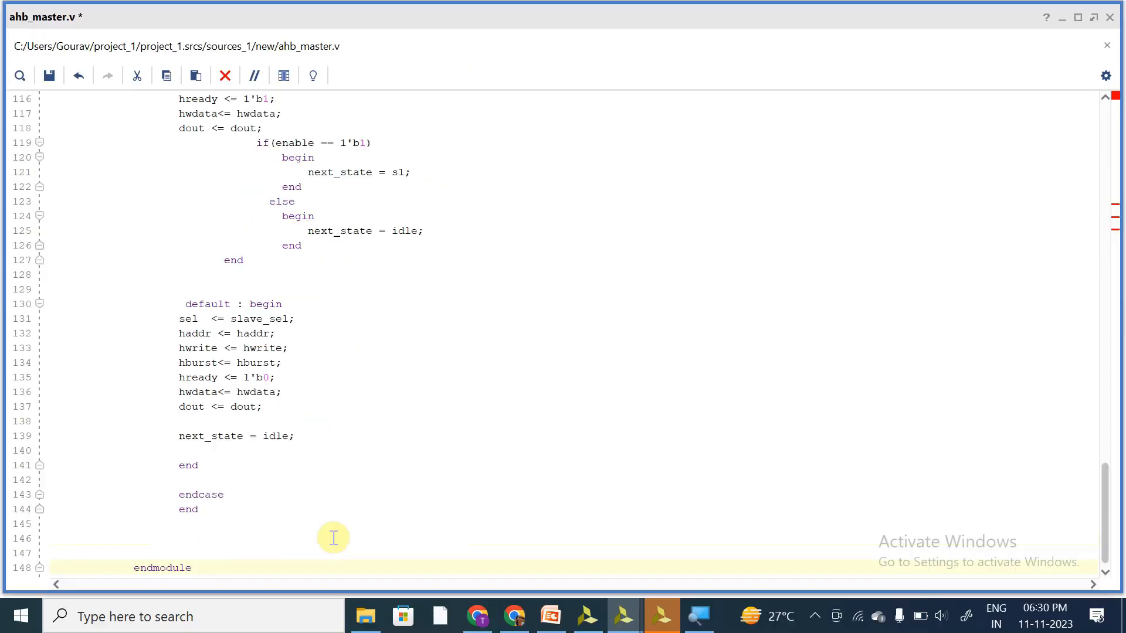
pyautogui.moveTo(452, 378)
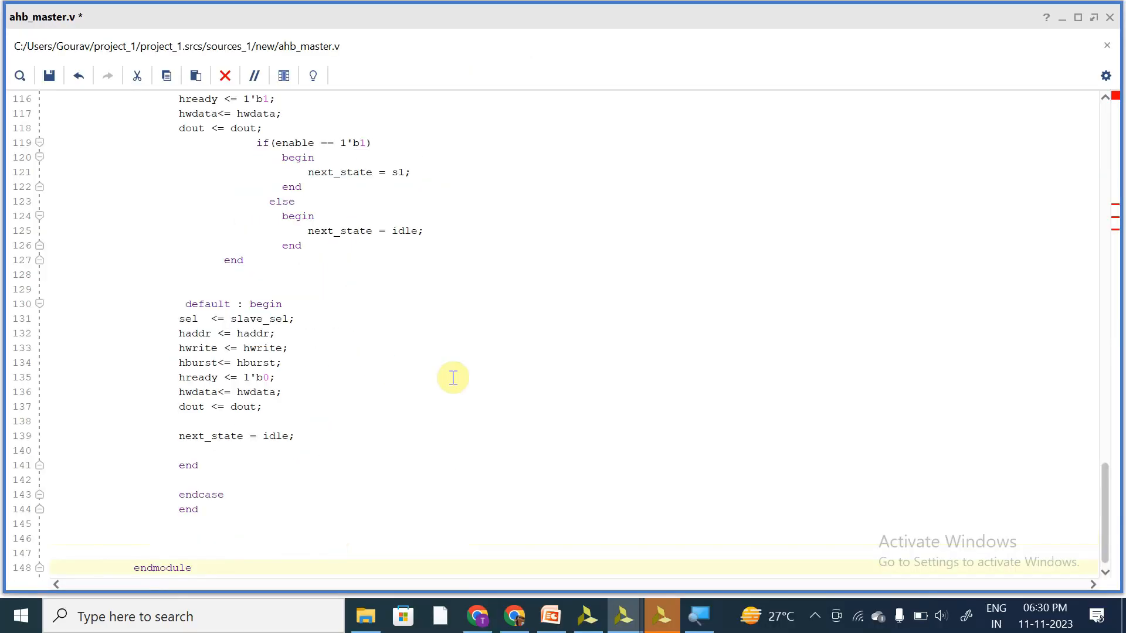
pyautogui.scroll(3)
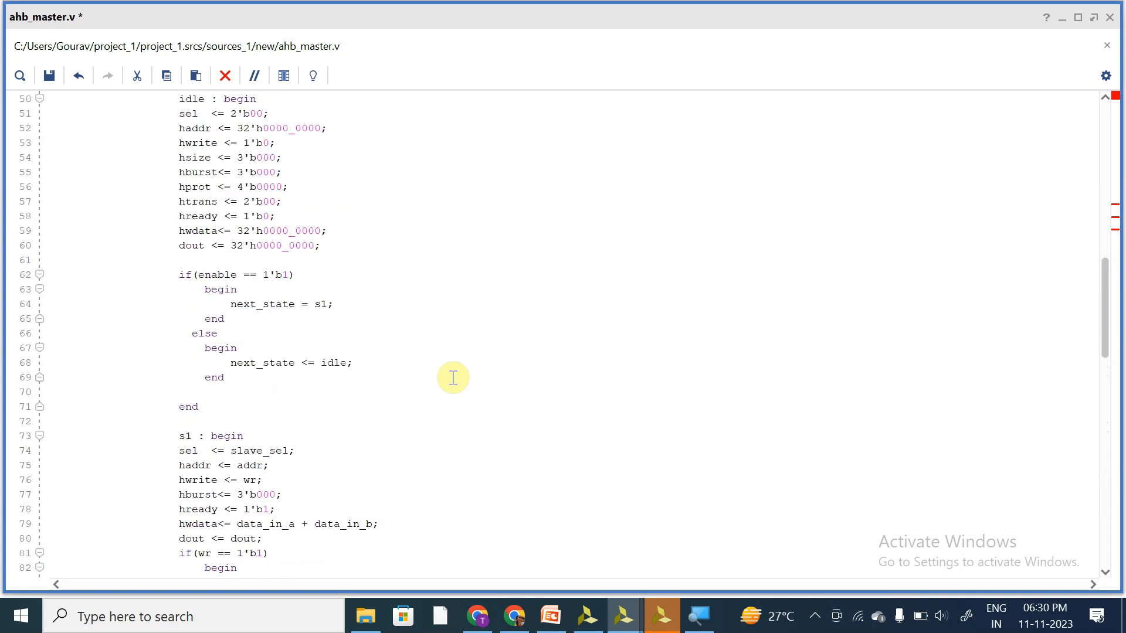
pyautogui.scroll(3)
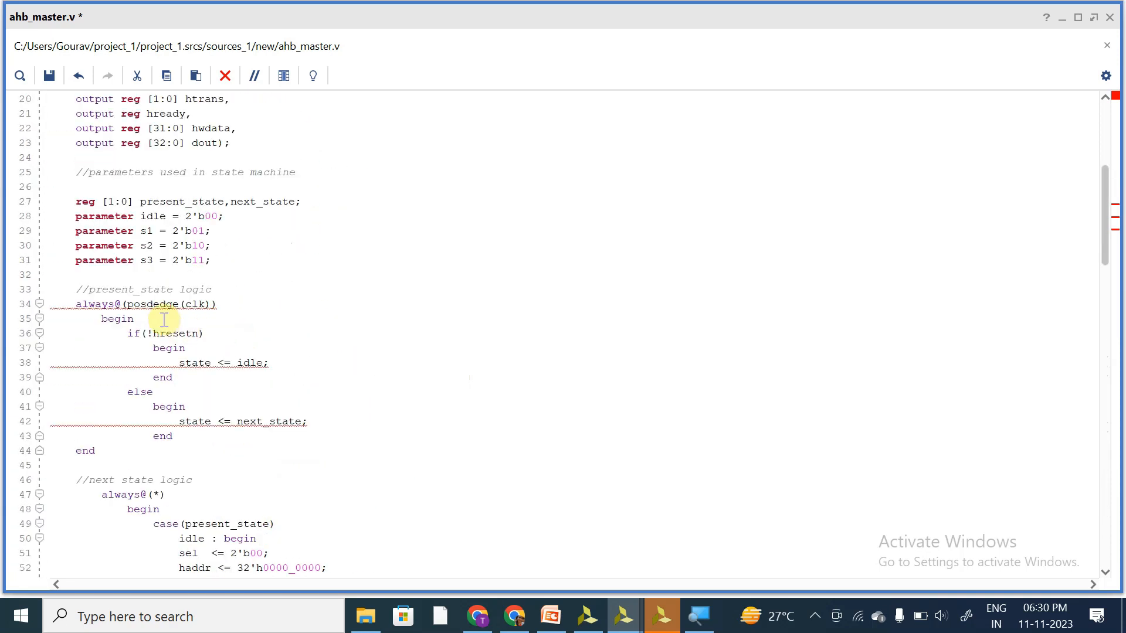
# Step: Change posedge clk to hclk and rename the 'state <=' assignments to 'present_state <='
pyautogui.click(152, 303)
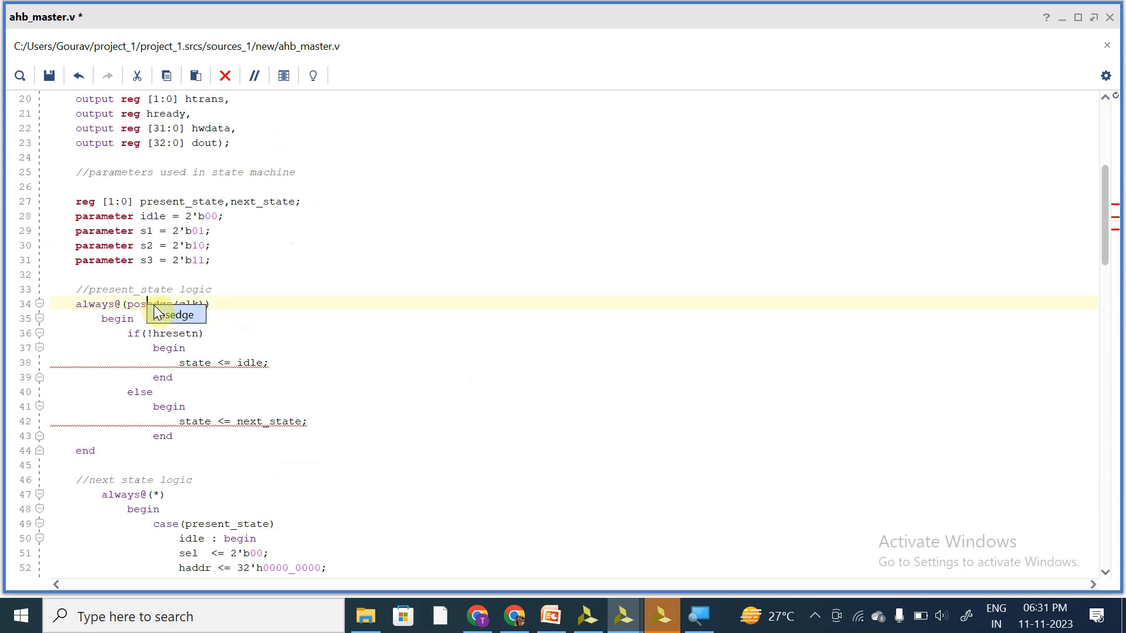
pyautogui.moveTo(155, 304)
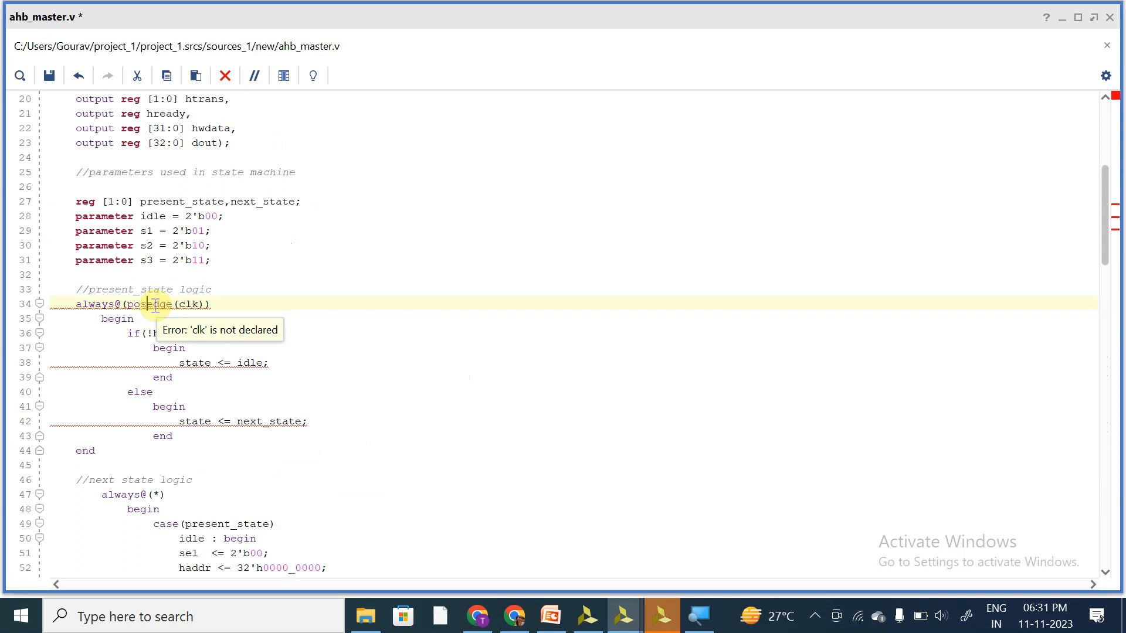
pyautogui.write('h')
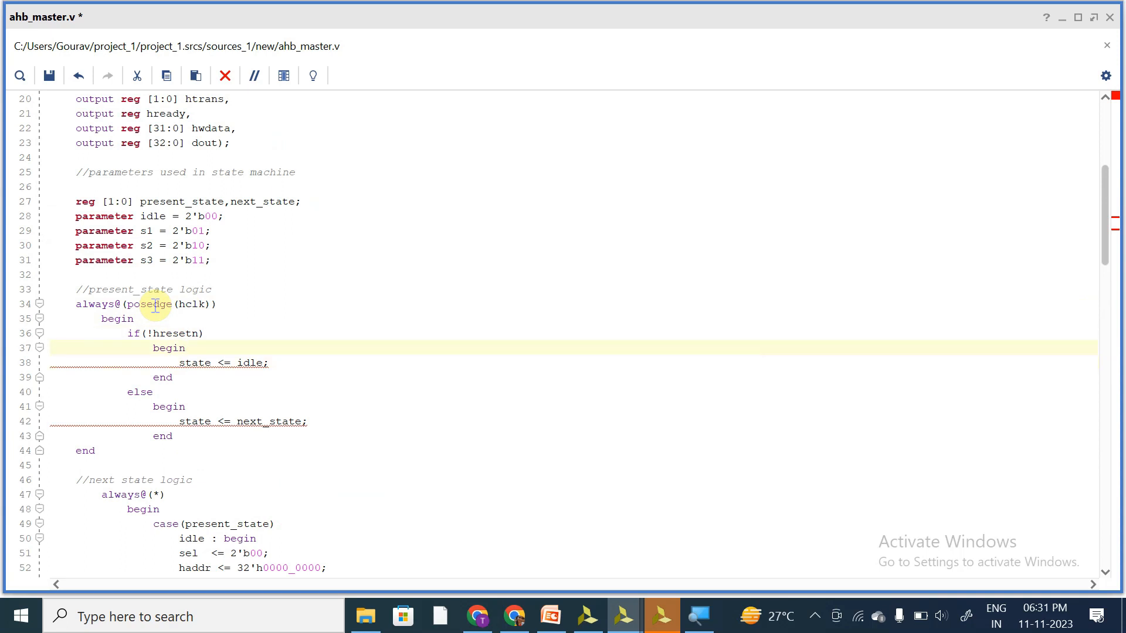
pyautogui.write('present_')
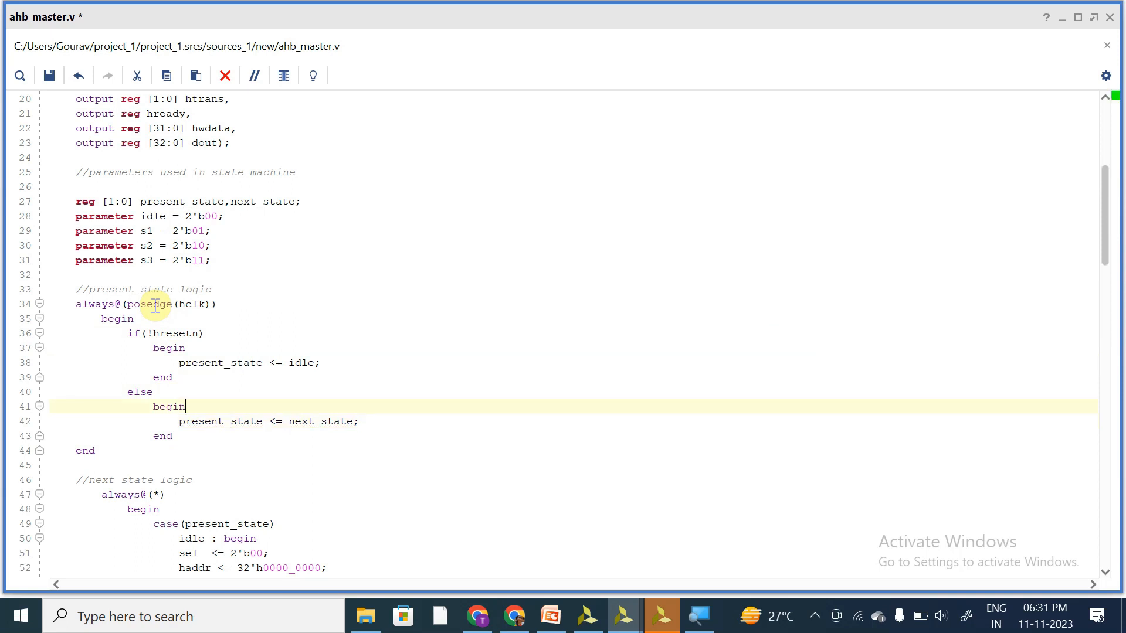
pyautogui.scroll(3)
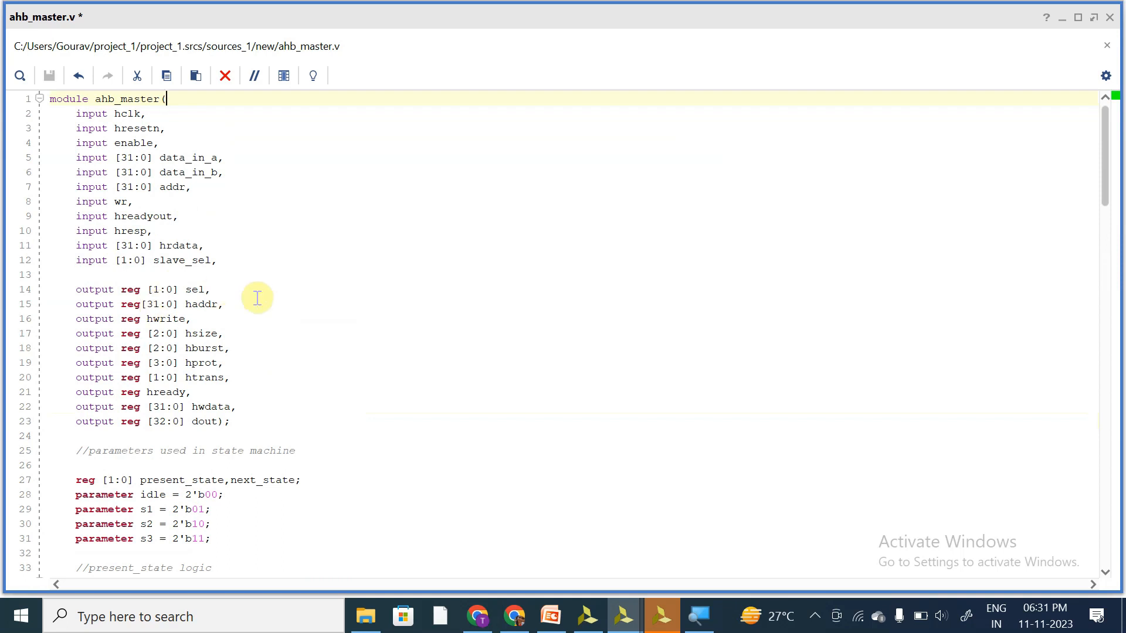
pyautogui.click(223, 304)
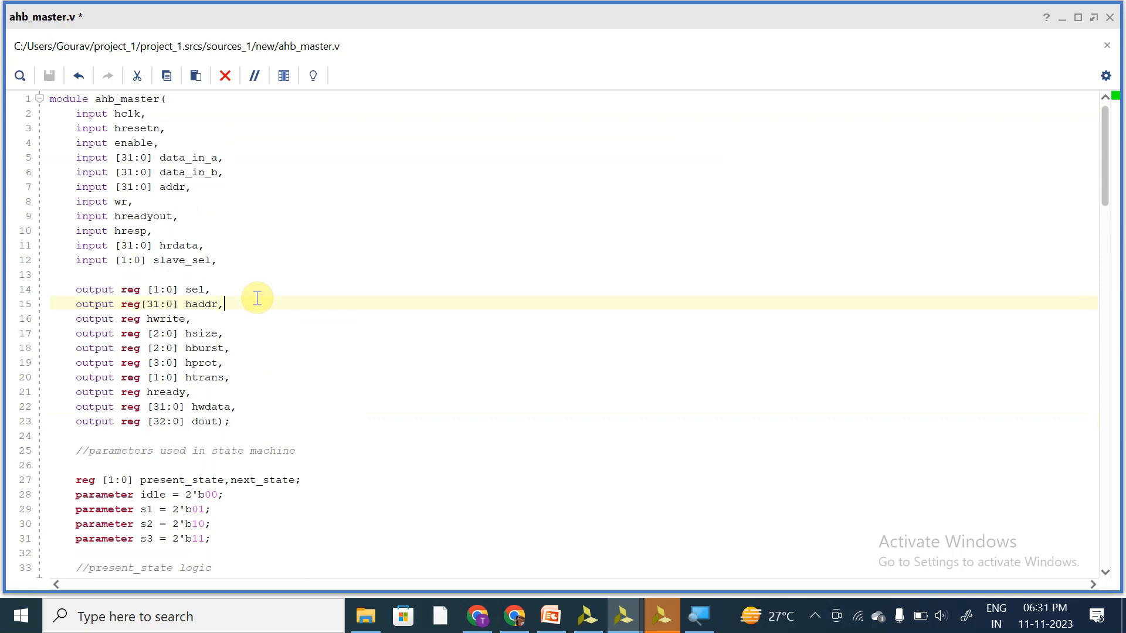